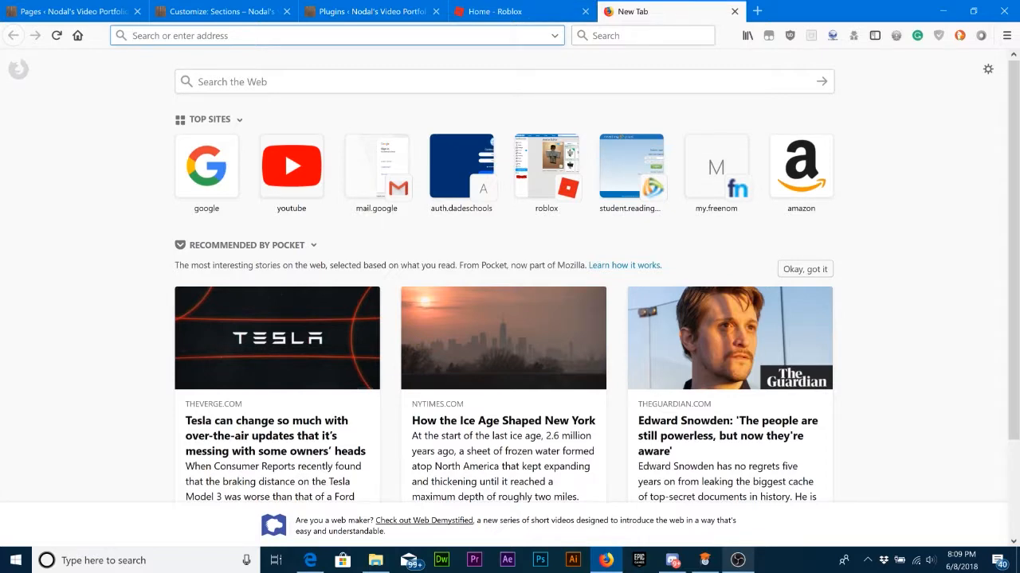
- Search the web for 'periscope' from a new tab via the address-bar suggestion
text(pericop)
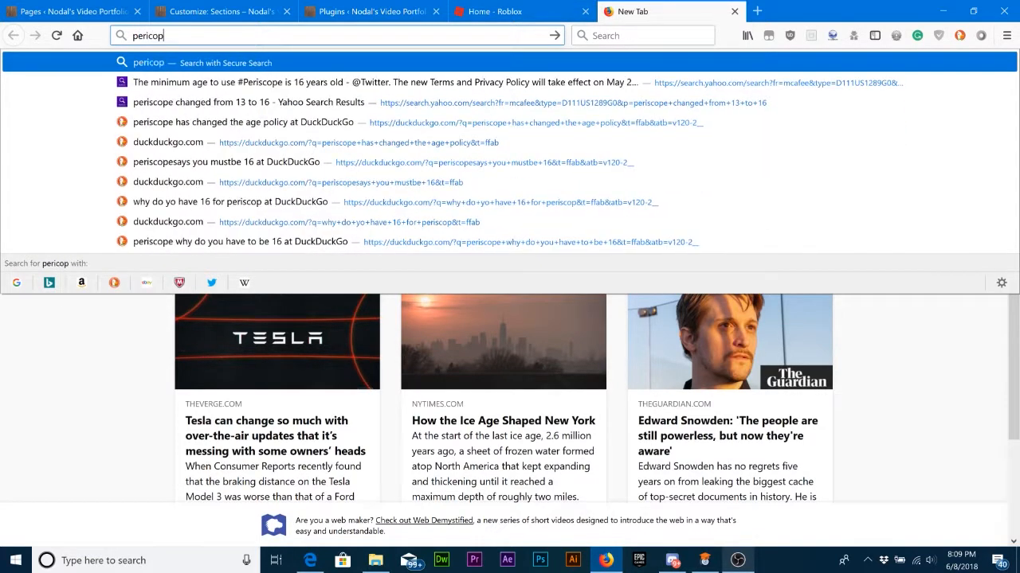
key(BackSpace)
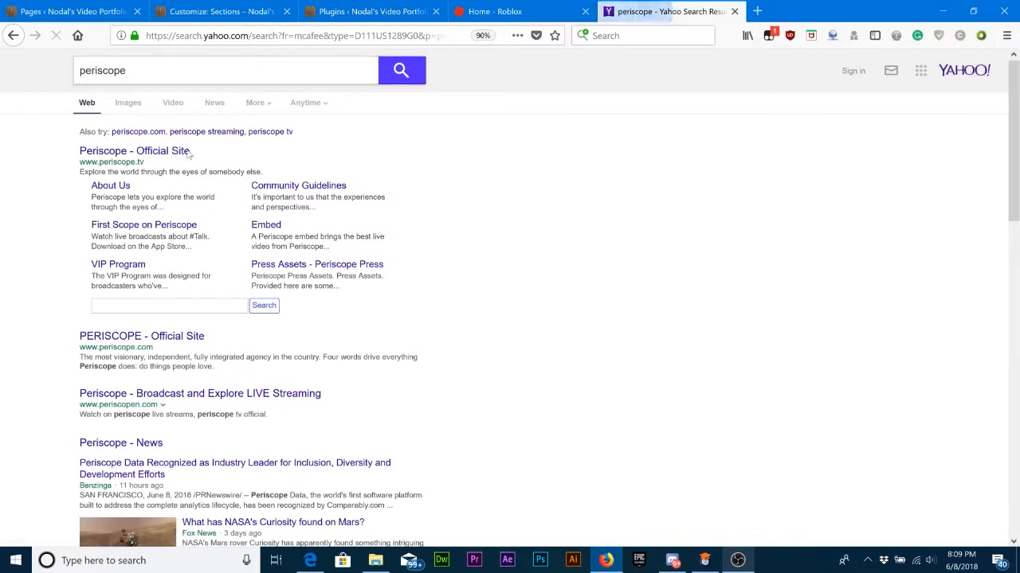
- Go to the official Periscope site and bring up its existing-account log-in options
click(134, 150)
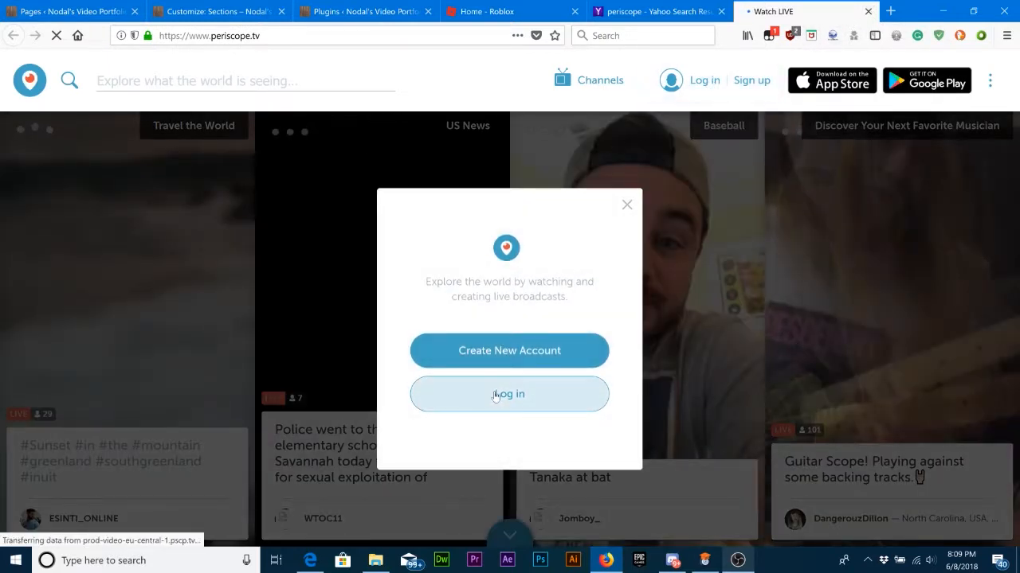
click(509, 394)
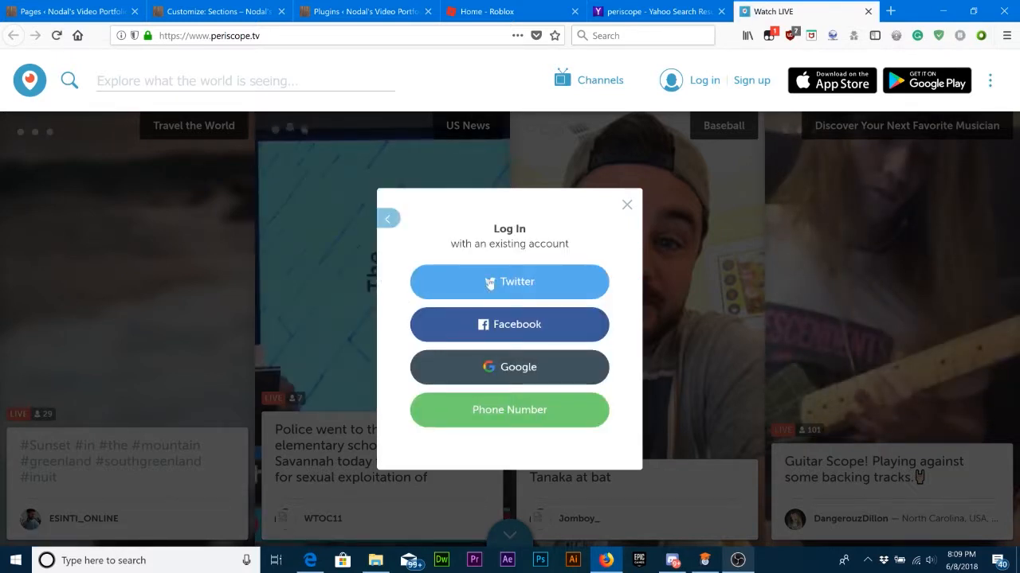
click(510, 281)
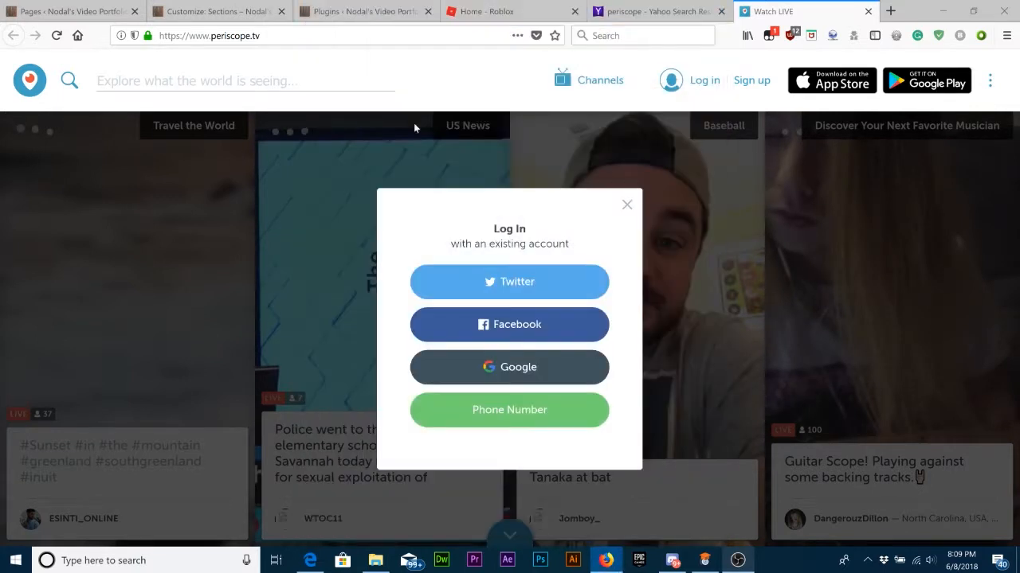
- Log in to Periscope with Twitter and see the under-16 account-disabled notice
click(628, 204)
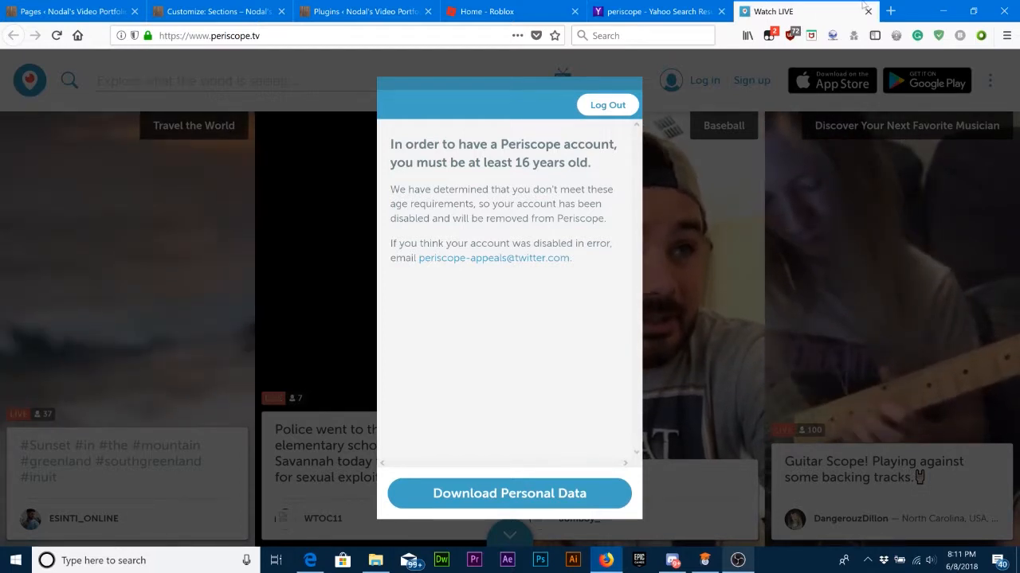
mouse_move(867, 11)
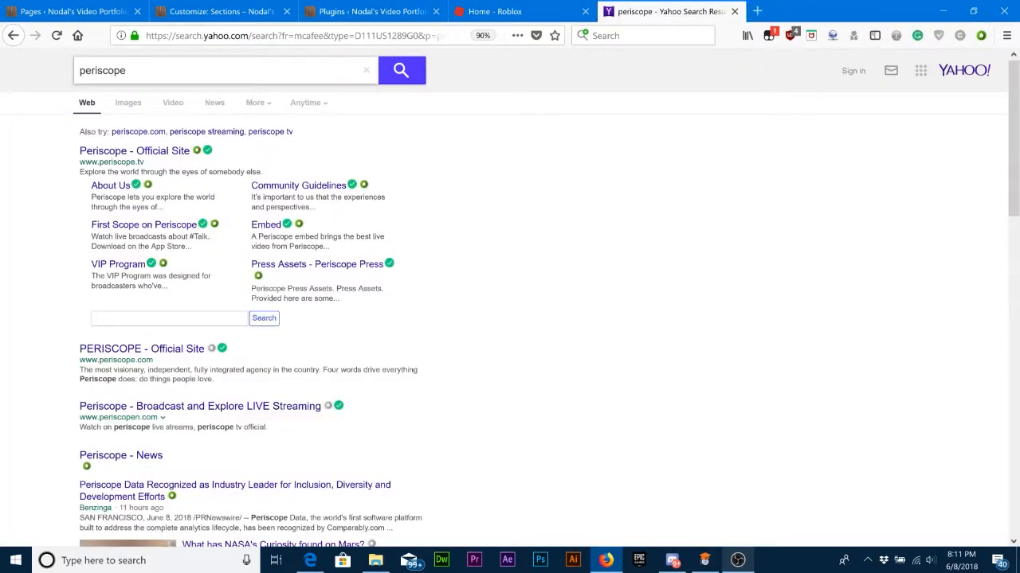
- Search Yahoo for 'periscope gdpr compliance' and look through the results
click(223, 70)
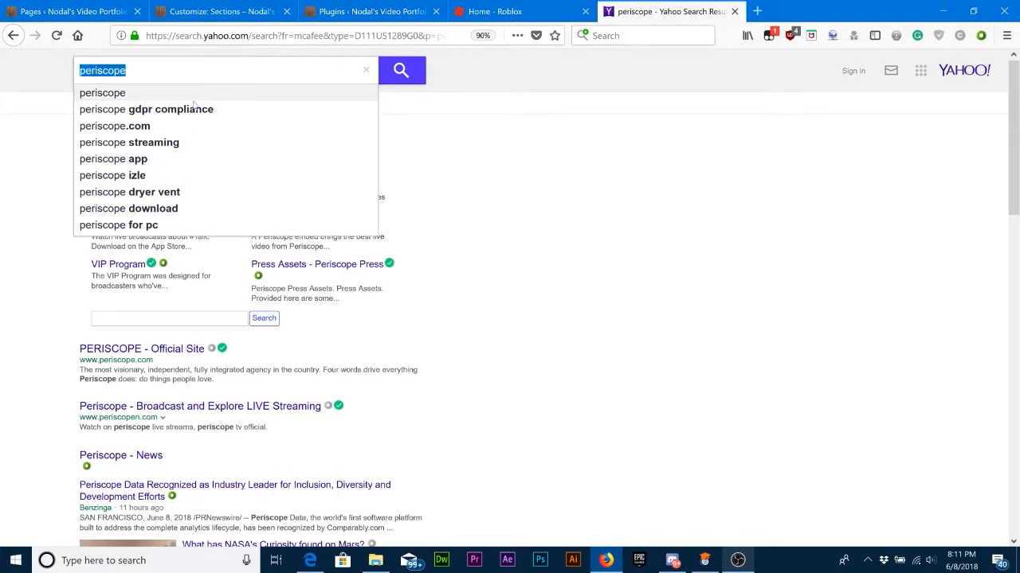
click(147, 109)
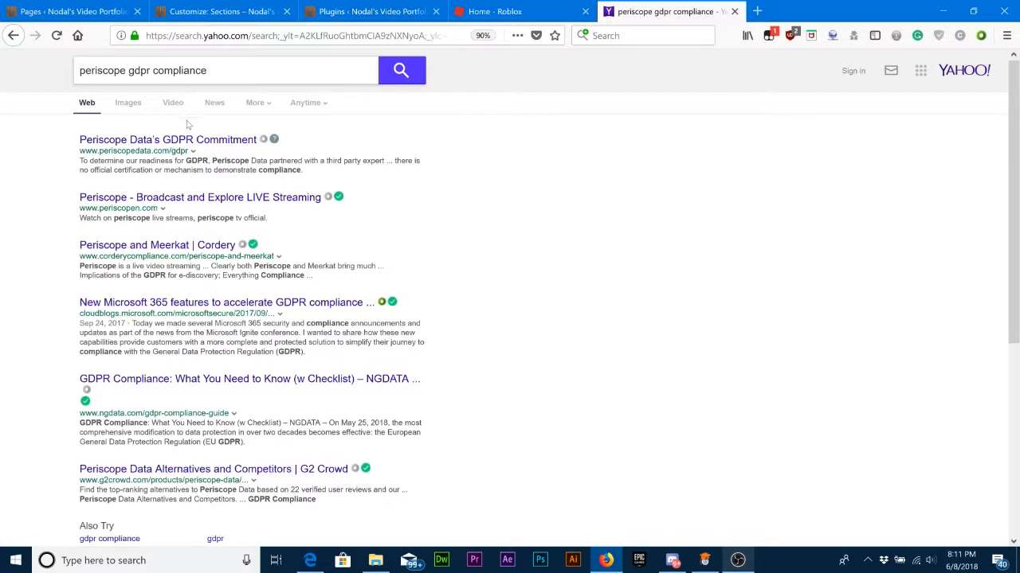
mouse_move(197, 131)
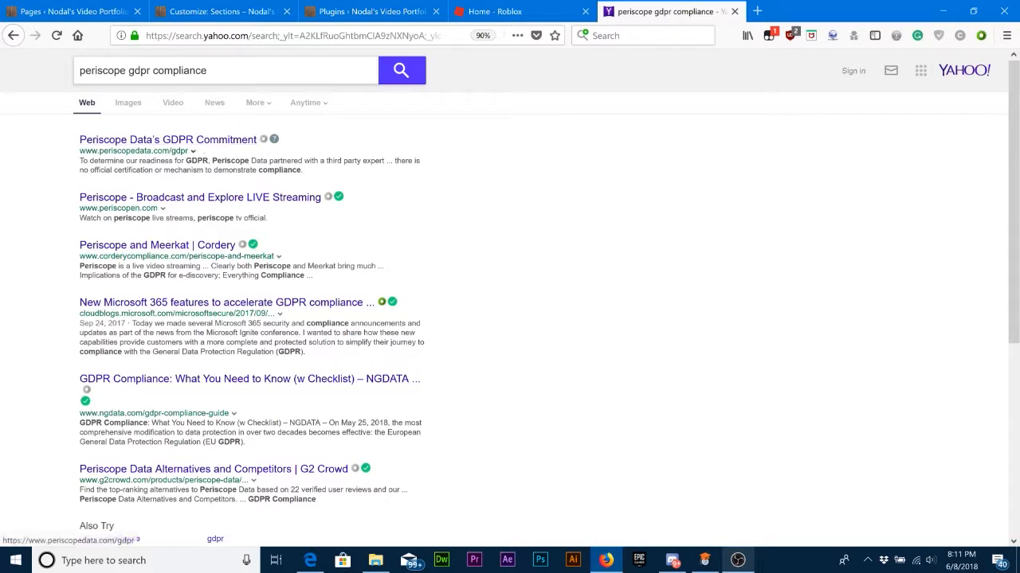
scroll(down, 3)
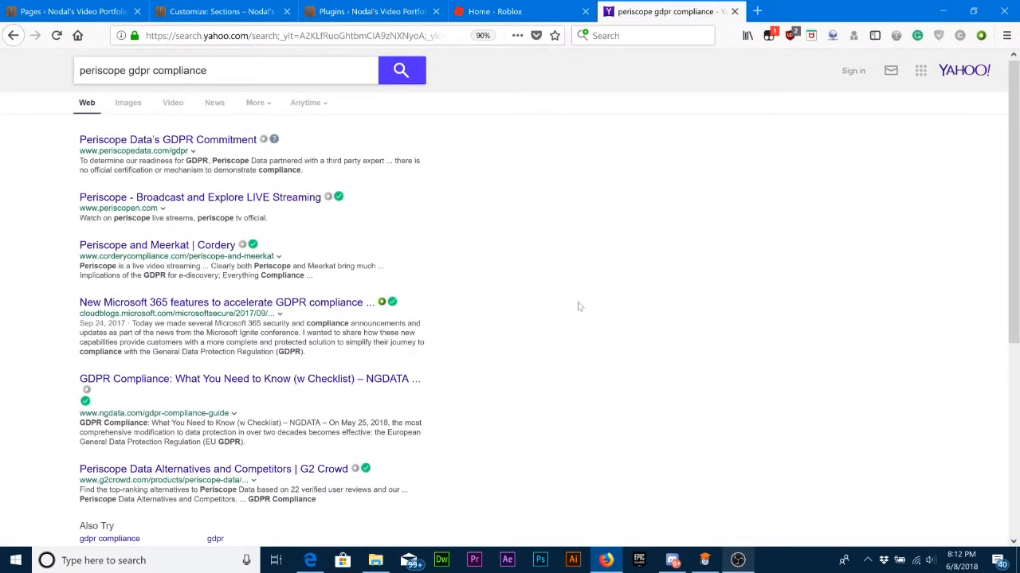
mouse_move(532, 290)
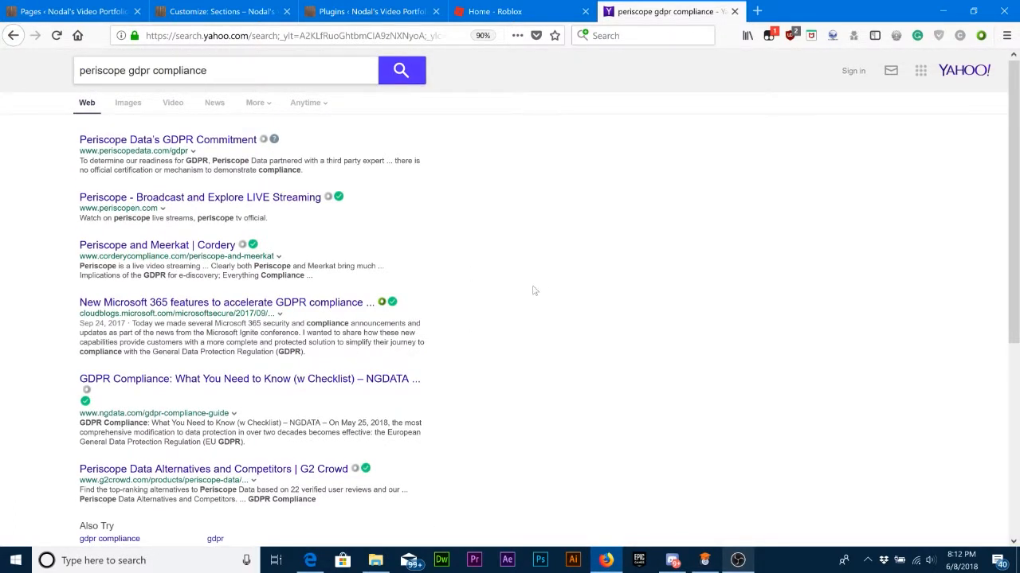
mouse_move(735, 11)
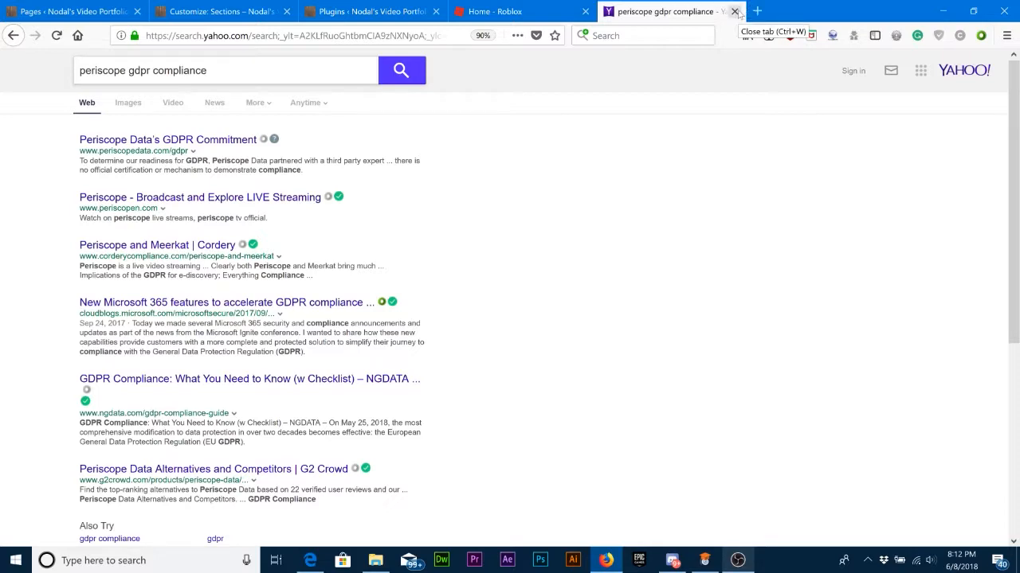
- Start a new blank tab, check the OBS Studio recording window, and return to Firefox
click(755, 9)
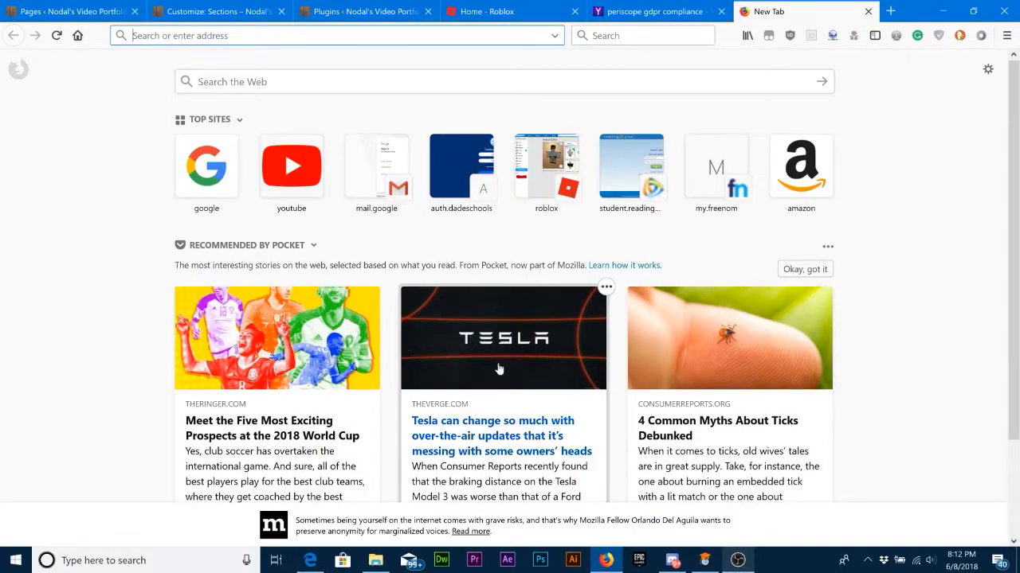
mouse_move(686, 486)
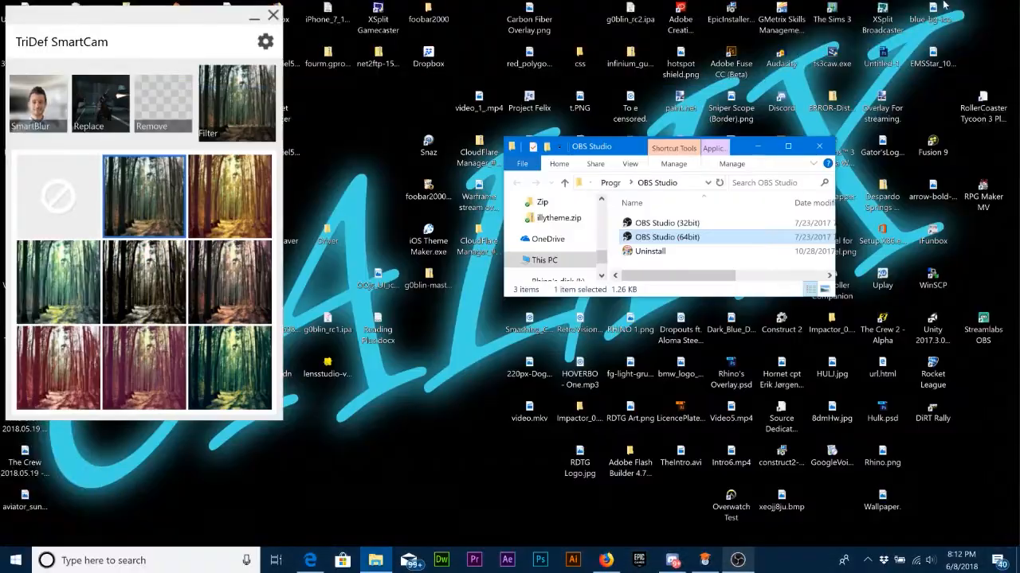
click(819, 146)
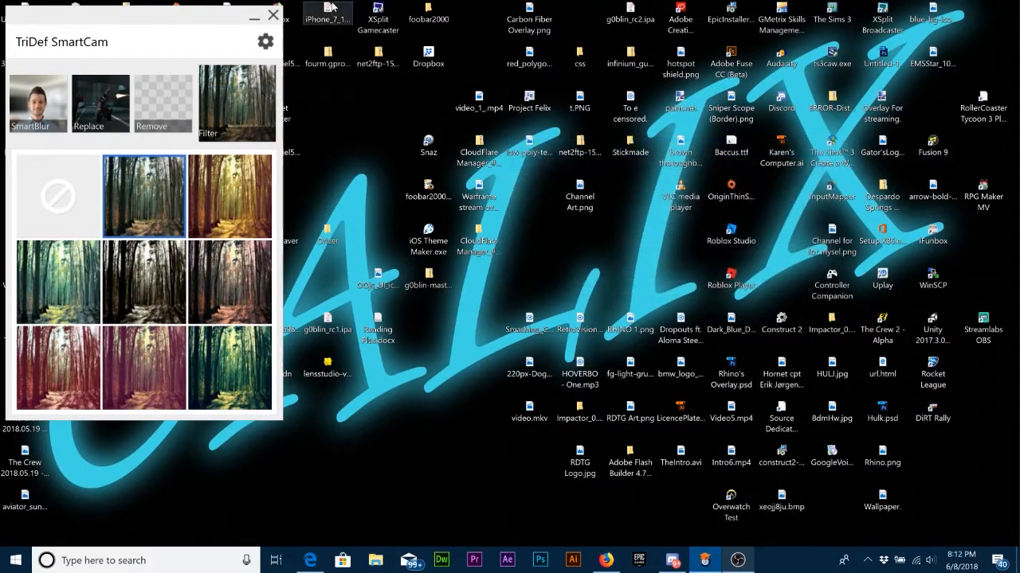
click(274, 14)
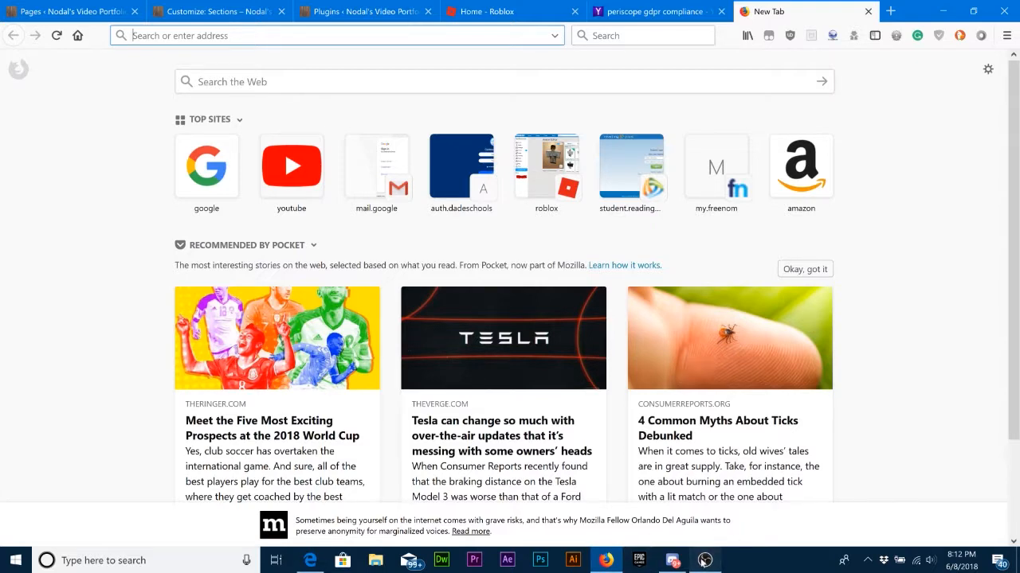
click(704, 561)
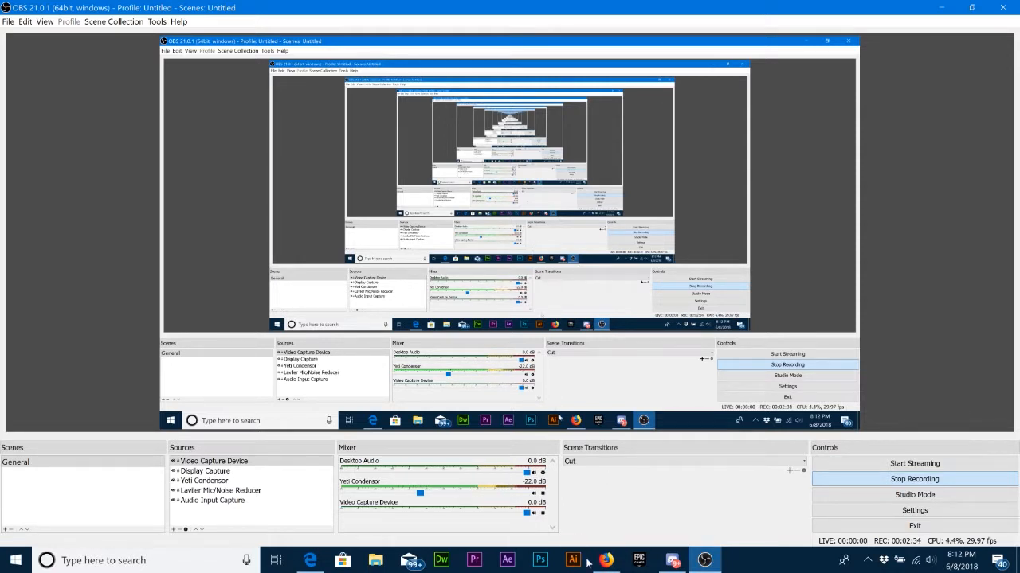
click(606, 561)
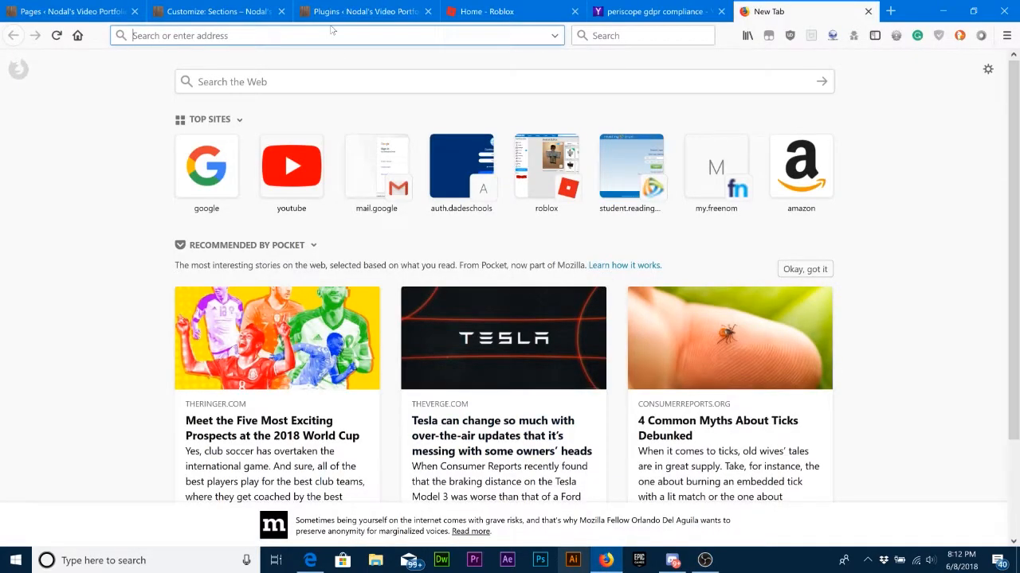
- Search Yahoo for 'twitter tos' and load the Twitter Terms of Service page
text(twitter tos)
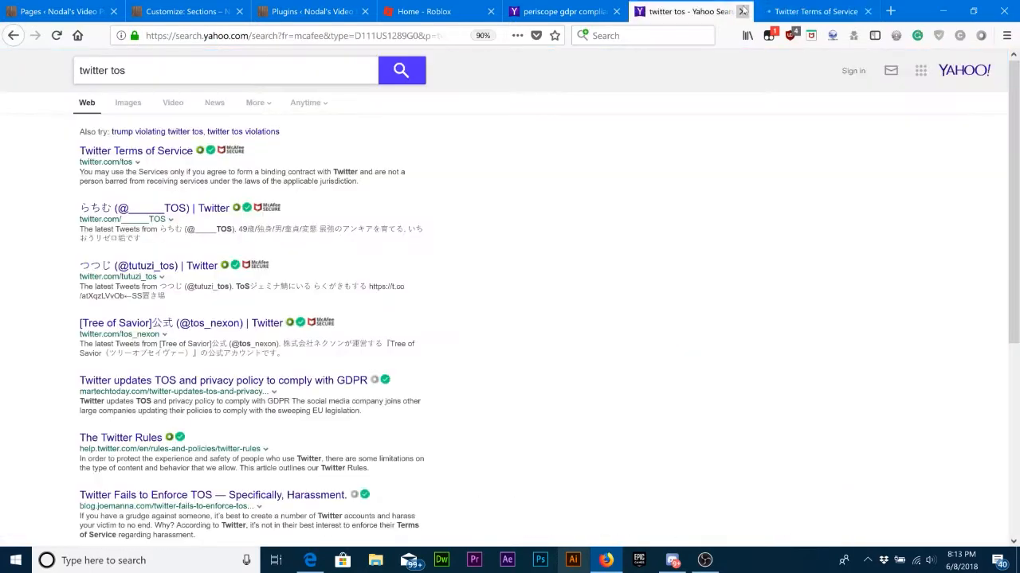
click(136, 150)
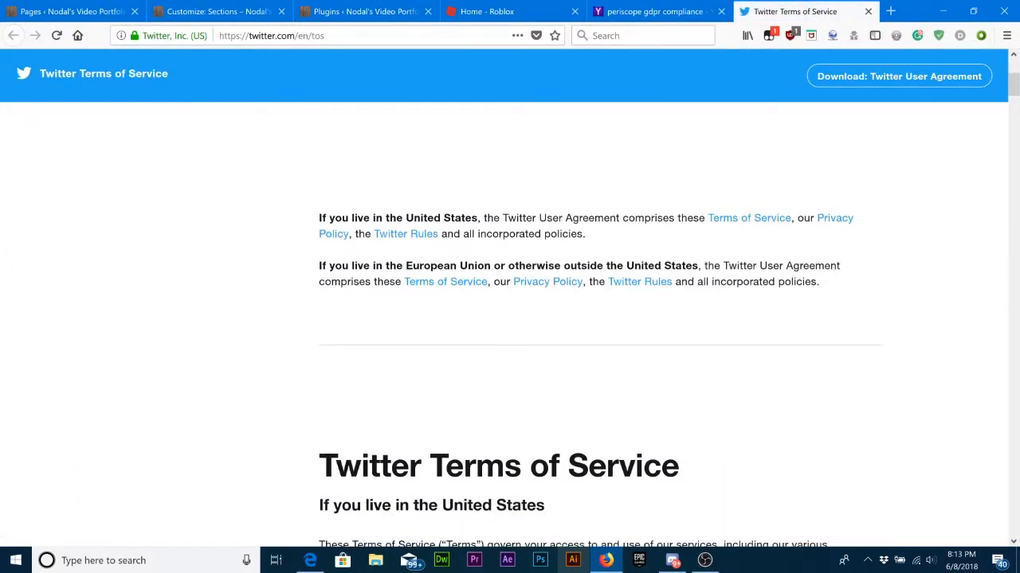
mouse_move(446, 280)
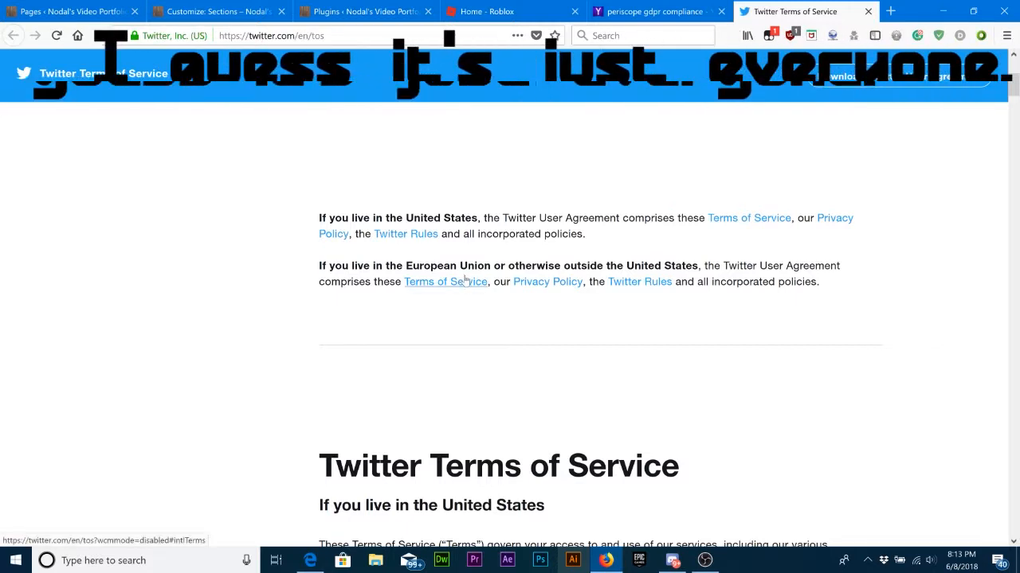
scroll(down, 3)
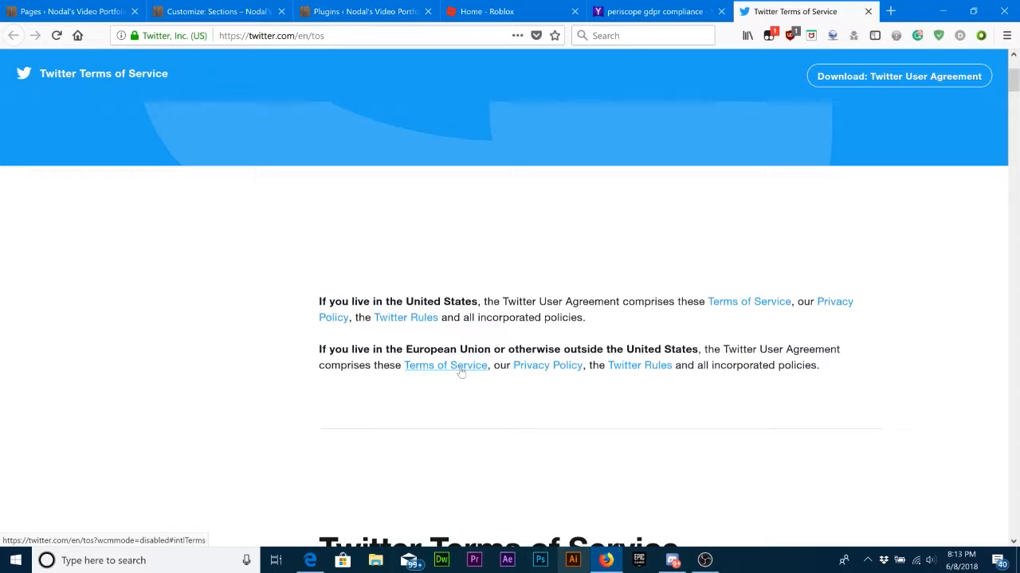
- Read the outside-US terms from the 13-year age clause down toward the end
click(444, 365)
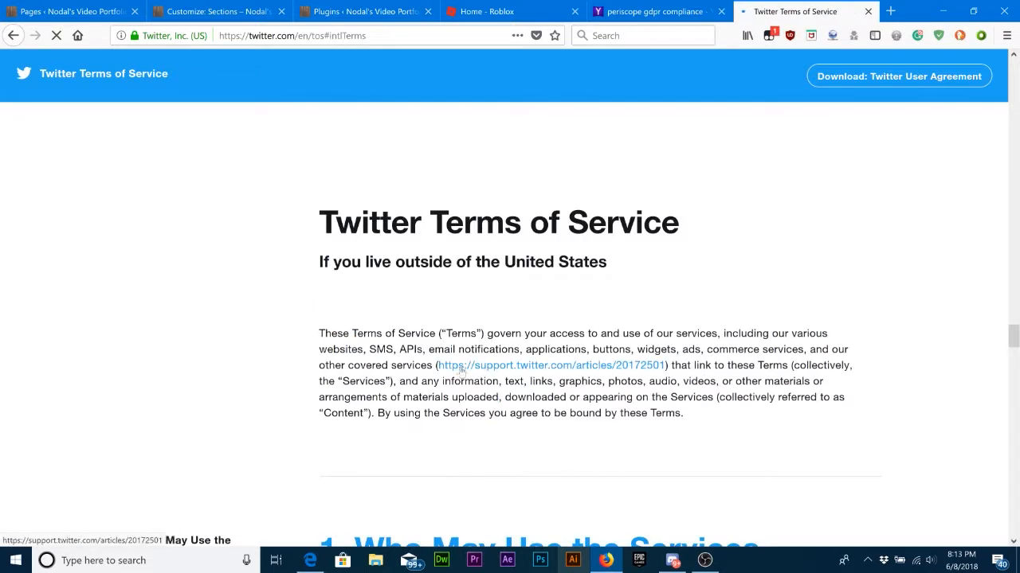
scroll(down, 3)
text(13)
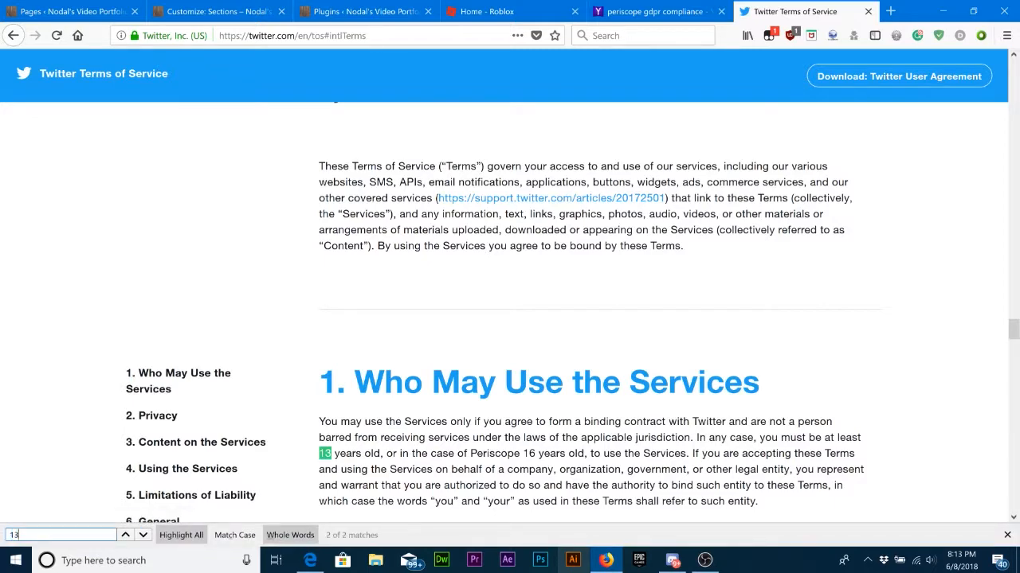
scroll(down, 3)
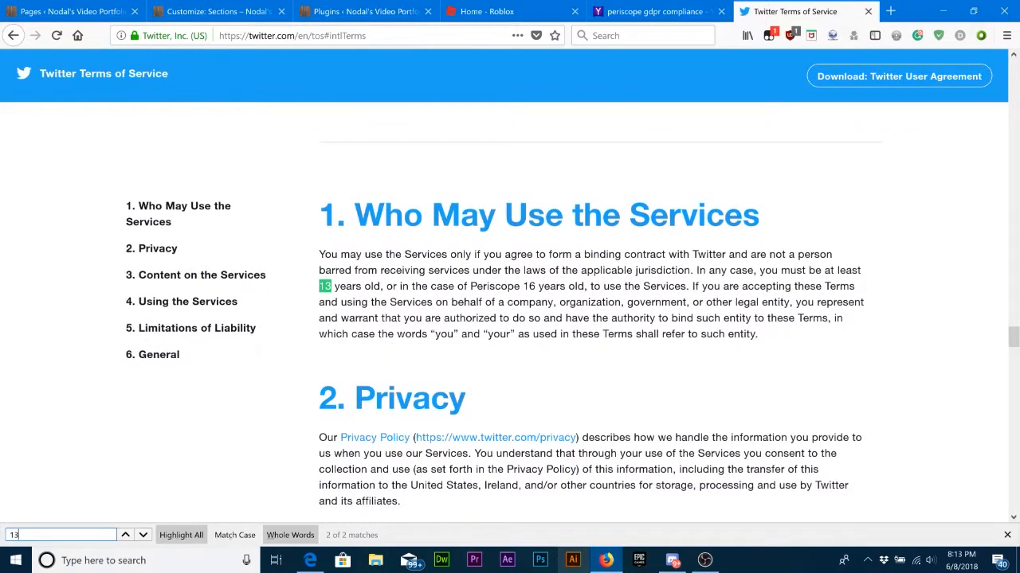
scroll(down, 3)
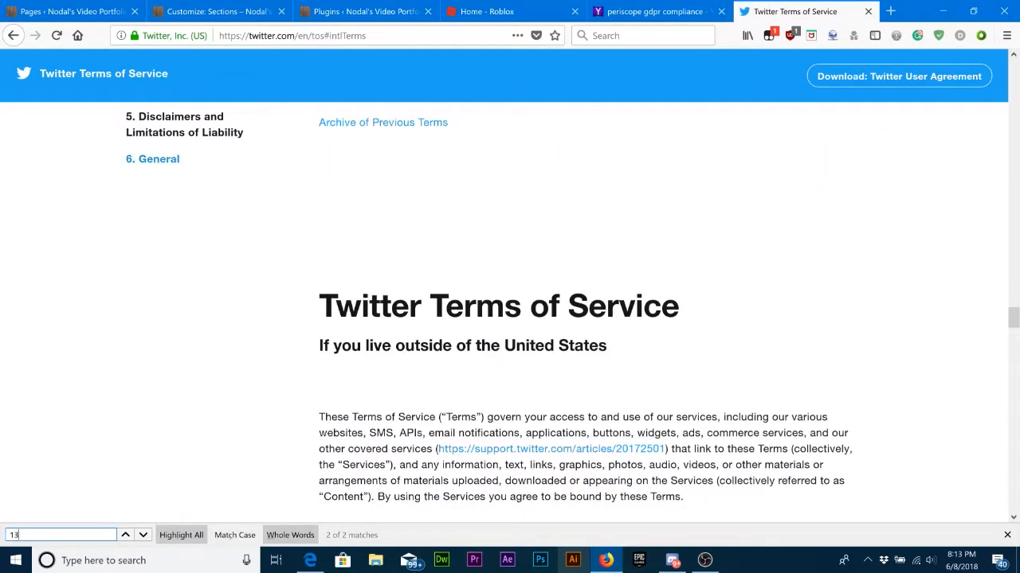
scroll(down, 3)
text(16)
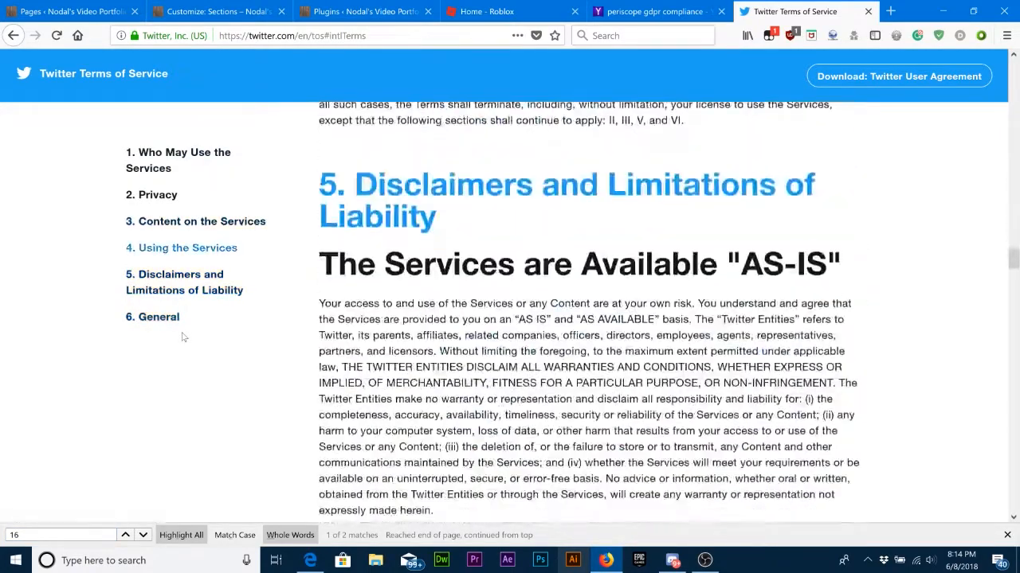
scroll(down, 3)
text(13)
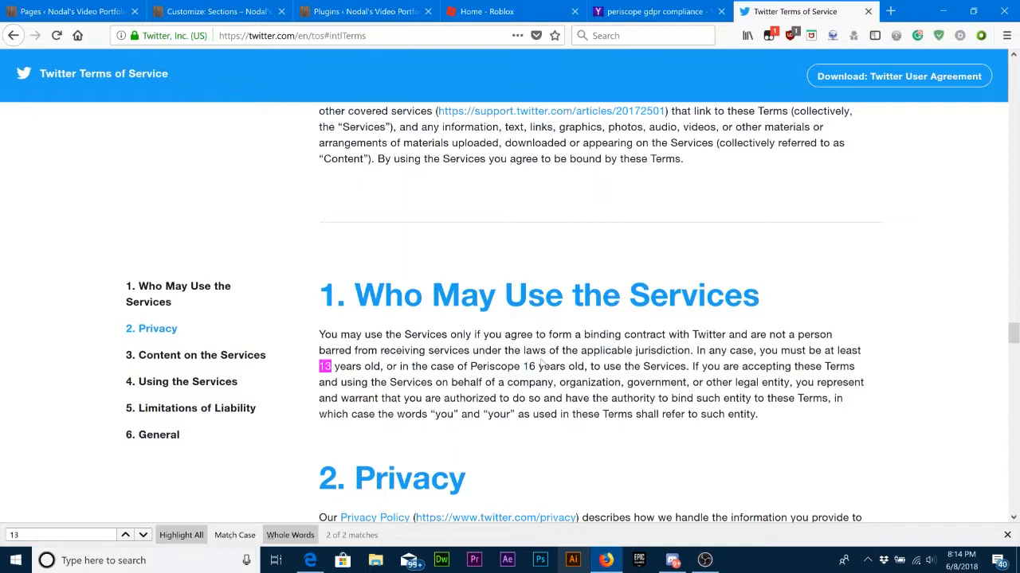
mouse_move(354, 322)
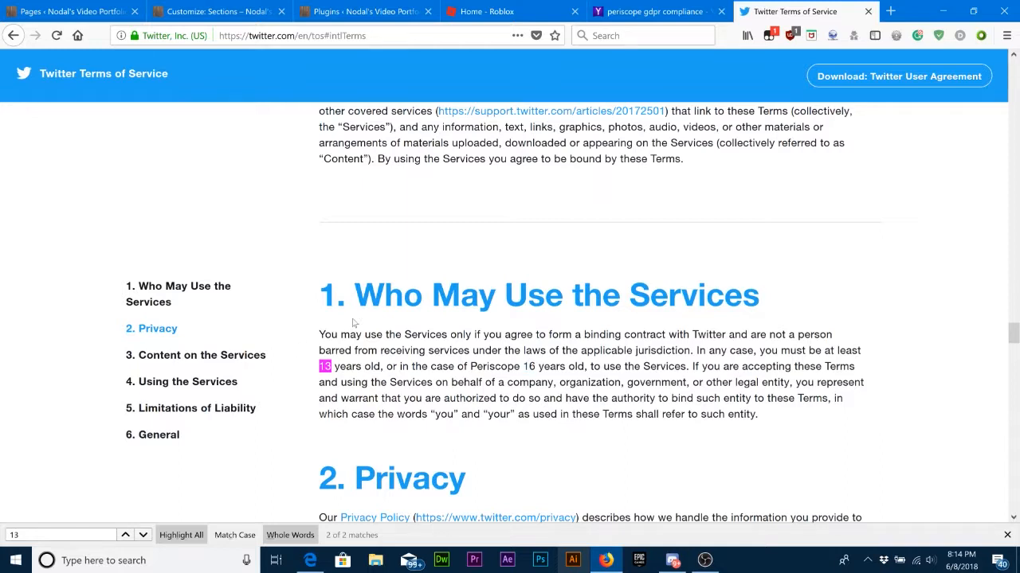
scroll(down, 3)
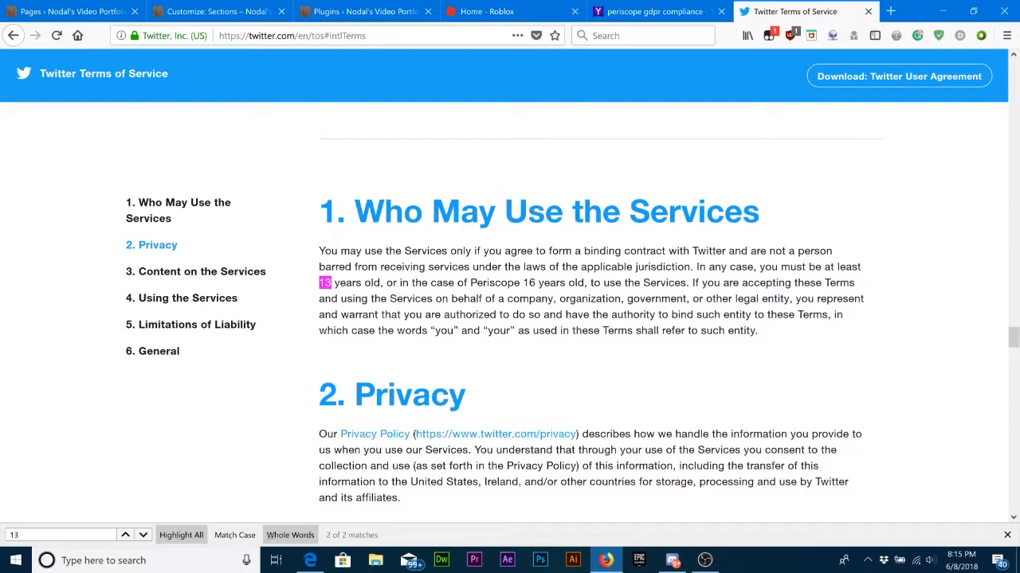
scroll(down, 3)
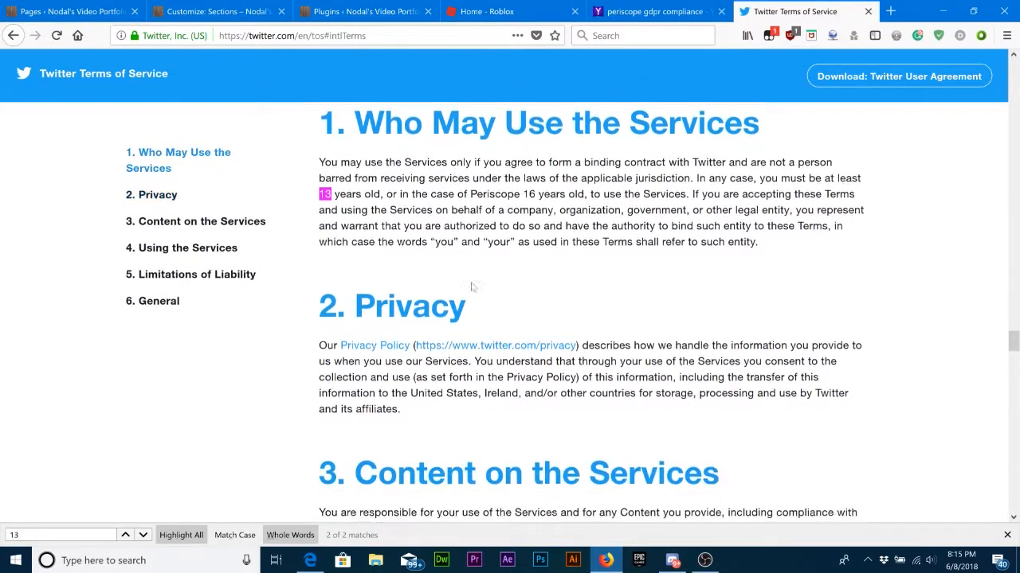
scroll(down, 3)
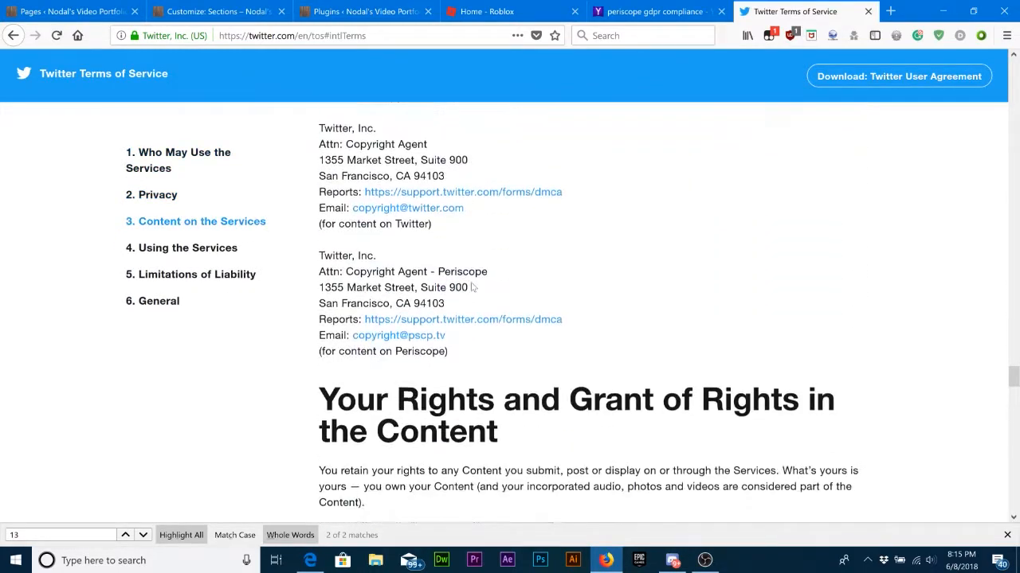
scroll(down, 3)
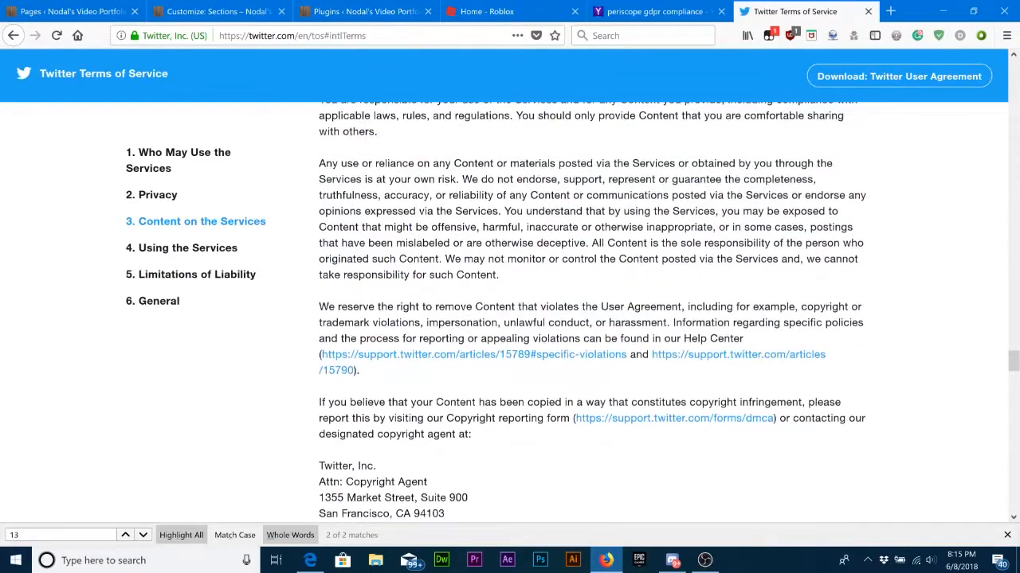
- Return to 'Who May Use the Services' and scroll to the May 25, 2018 effective date and archive link
click(185, 160)
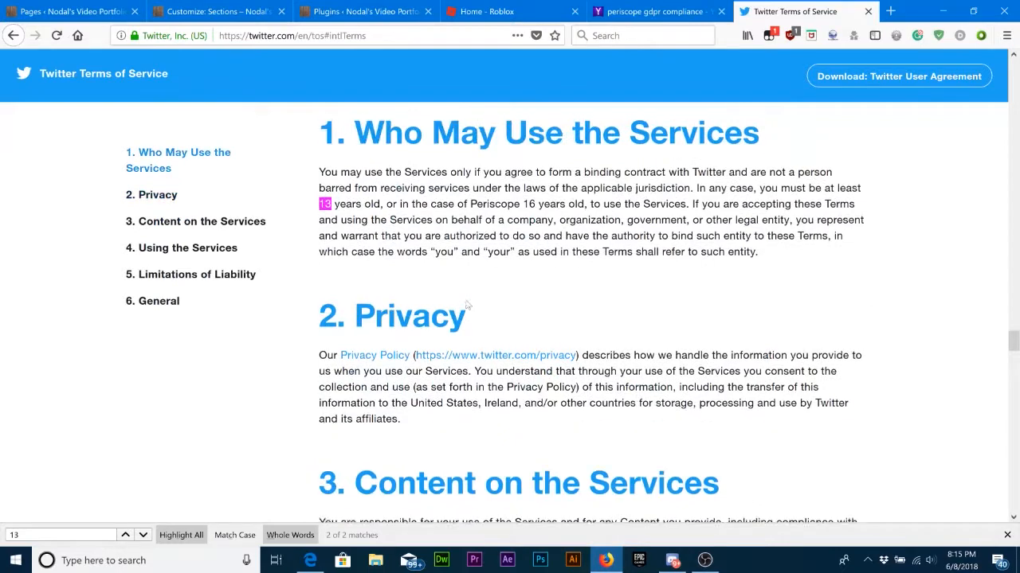
scroll(up, 3)
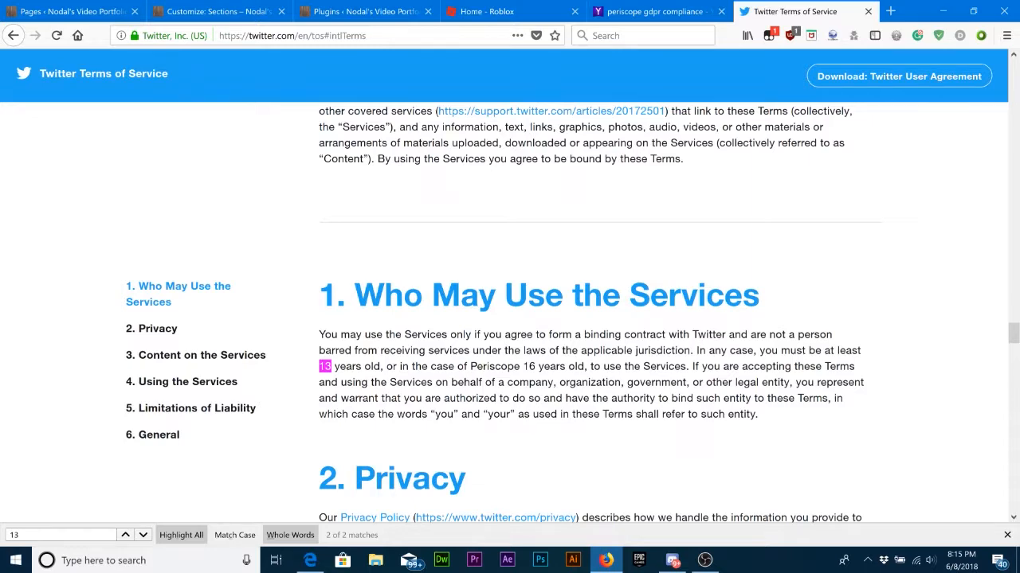
scroll(down, 3)
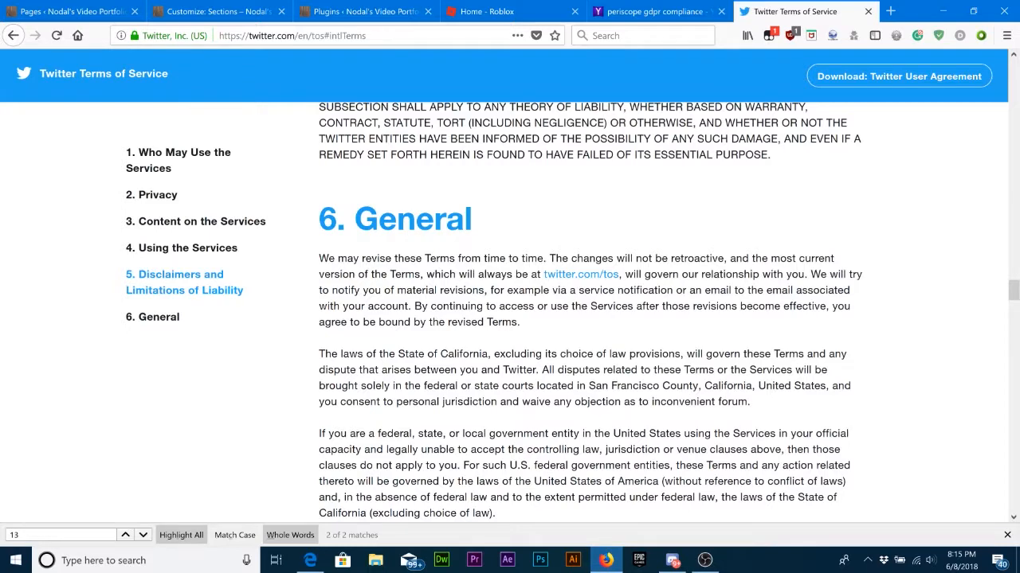
scroll(down, 3)
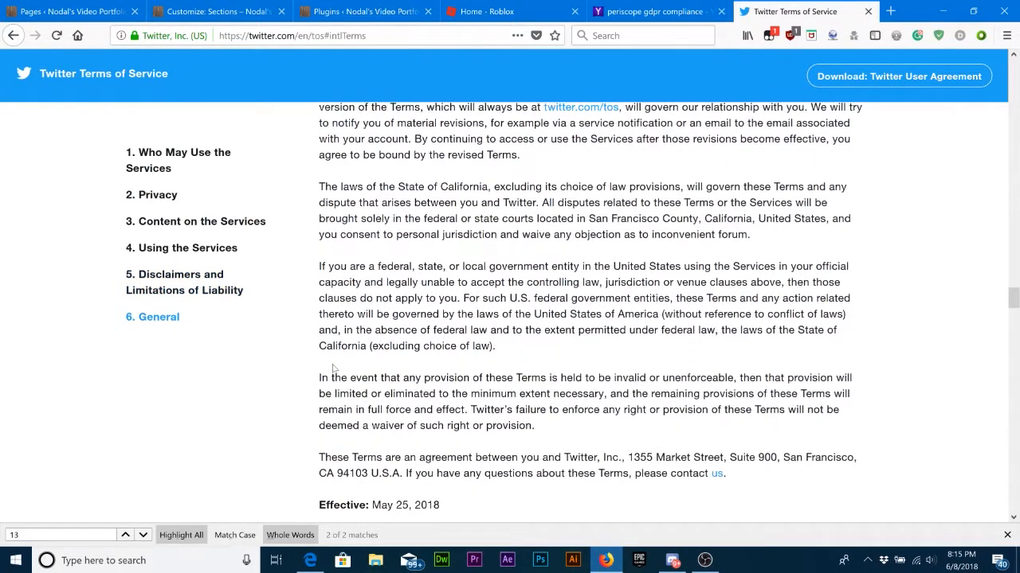
scroll(down, 3)
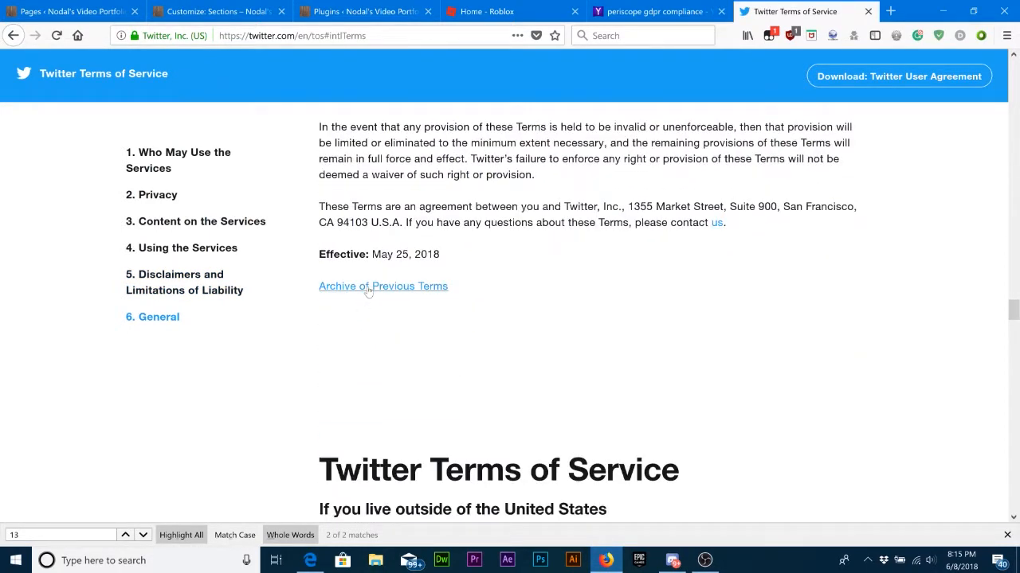
- Go into the Archive of Previous Terms and load Version 12 from October 2, 2017
click(382, 287)
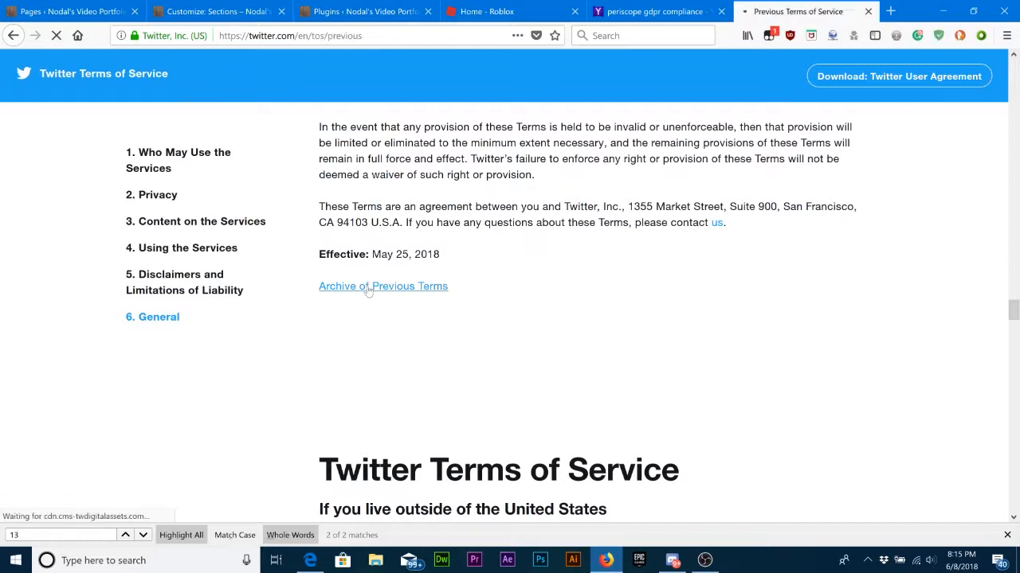
click(382, 286)
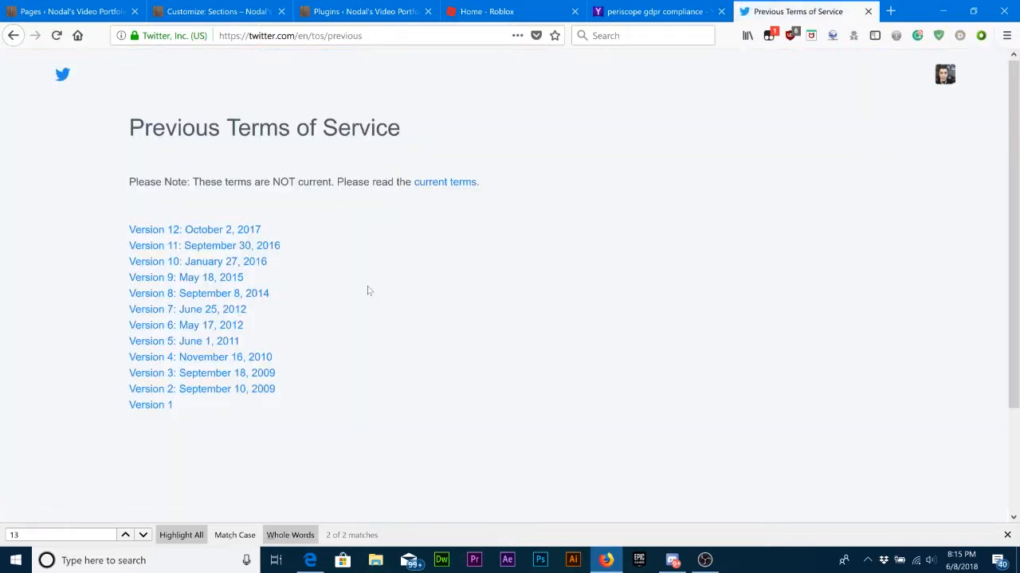
click(185, 278)
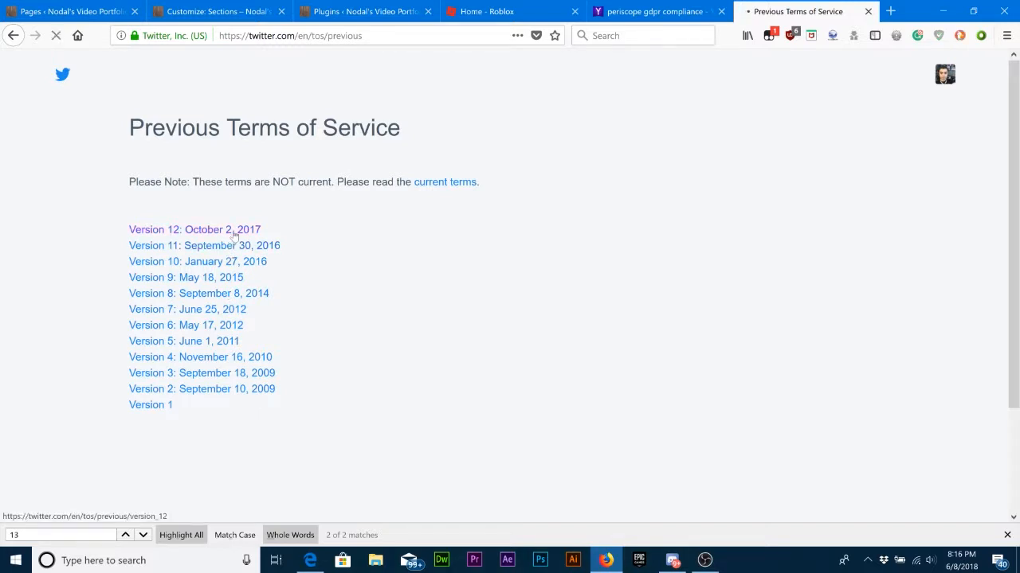
click(195, 229)
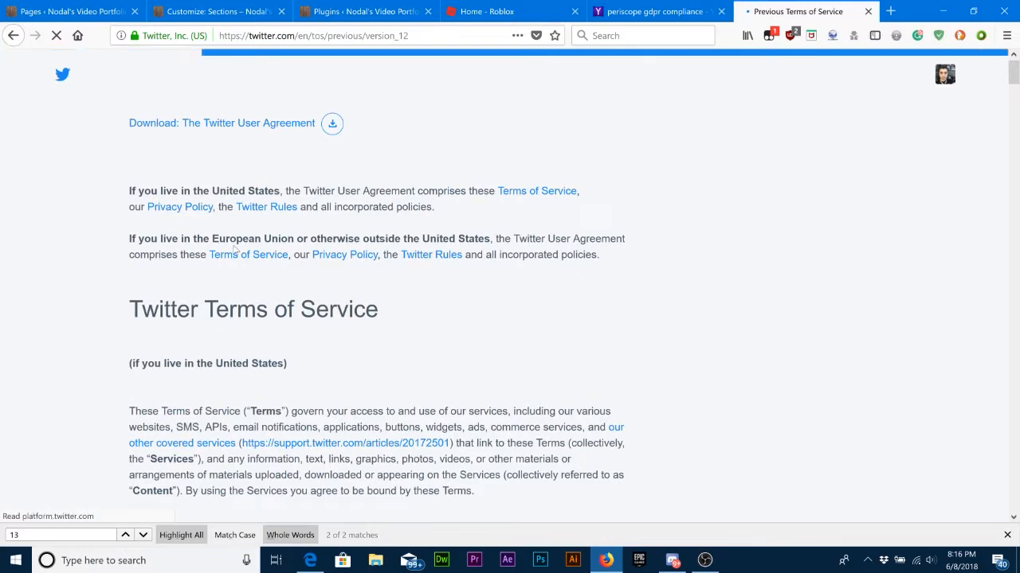
scroll(down, 3)
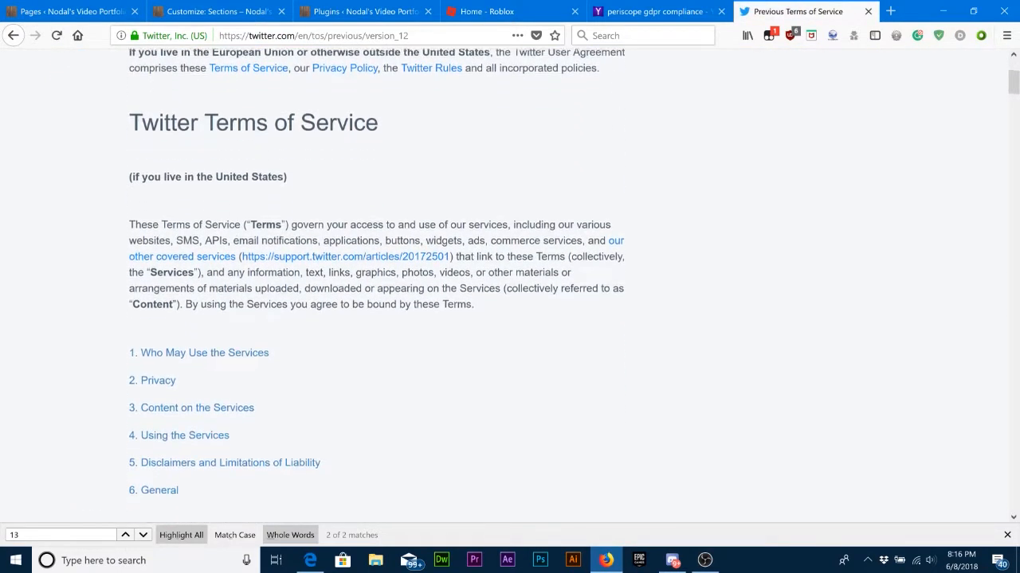
scroll(down, 3)
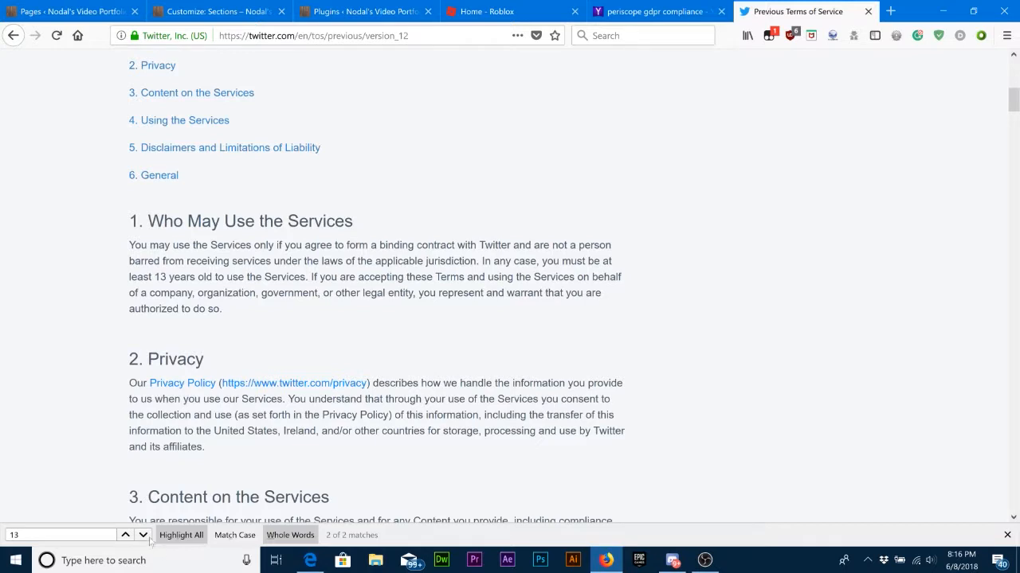
- Find '13' to highlight the older age clause, then go back to the previous-versions list
click(143, 535)
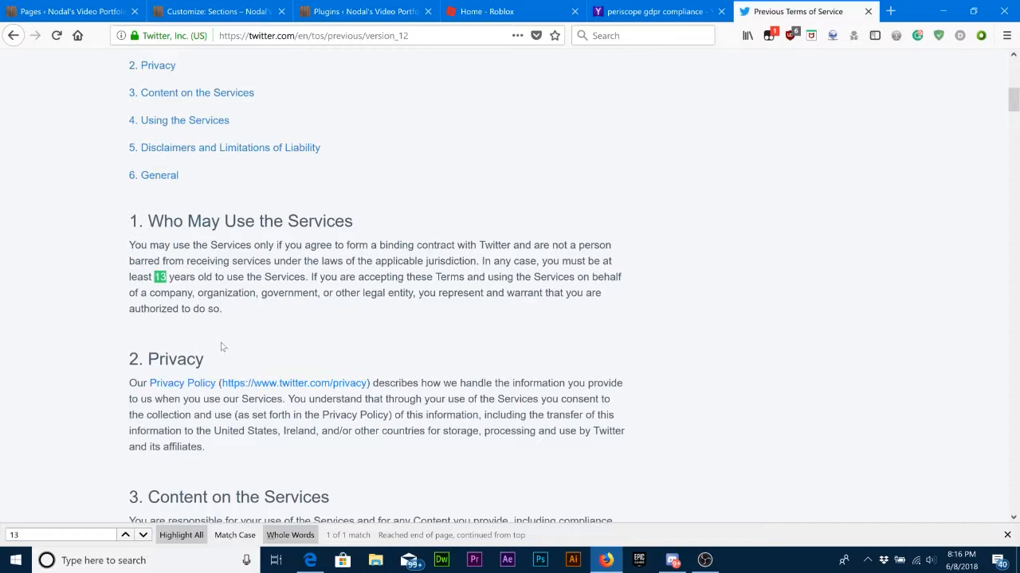
scroll(up, 3)
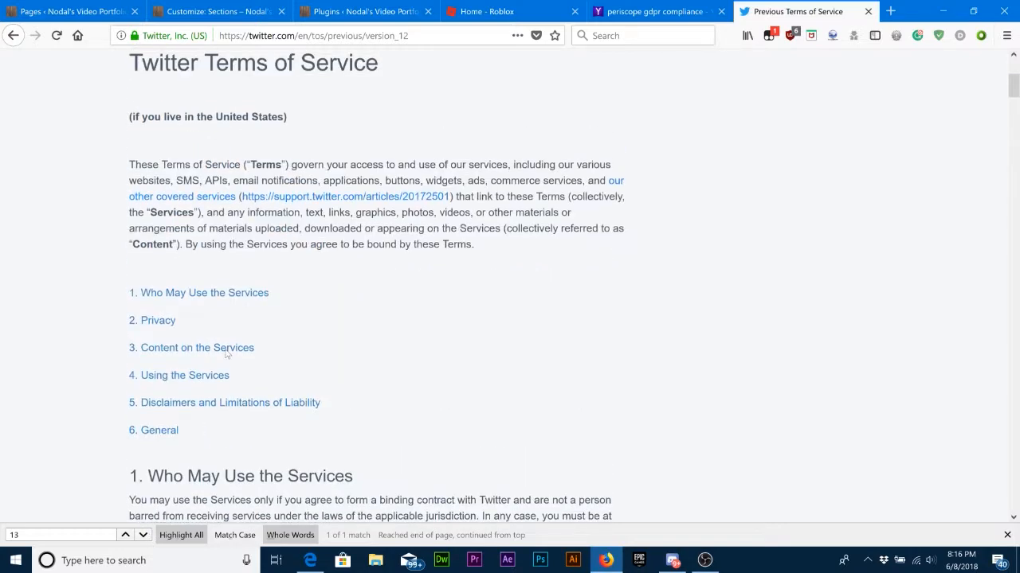
scroll(up, 3)
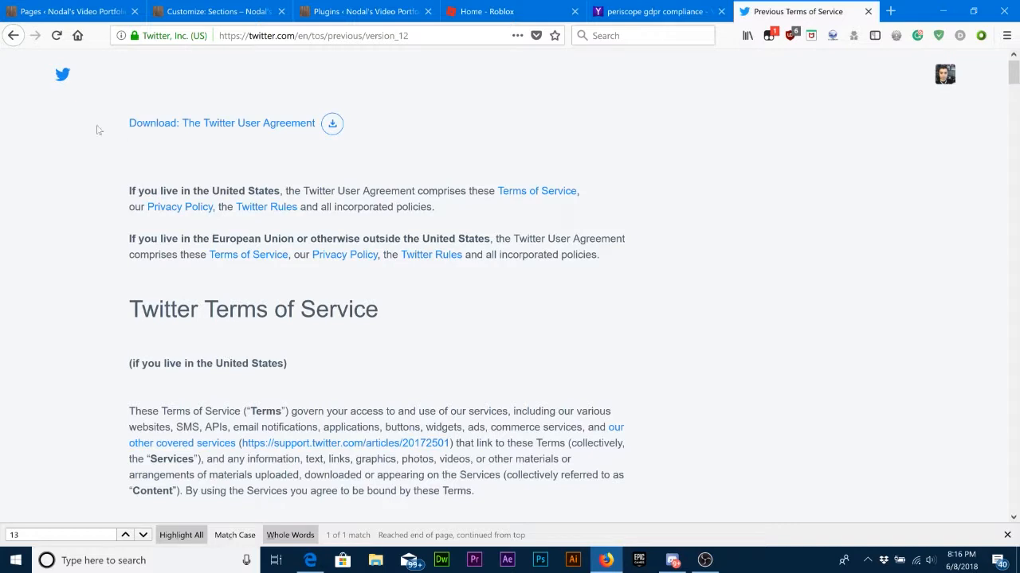
click(13, 35)
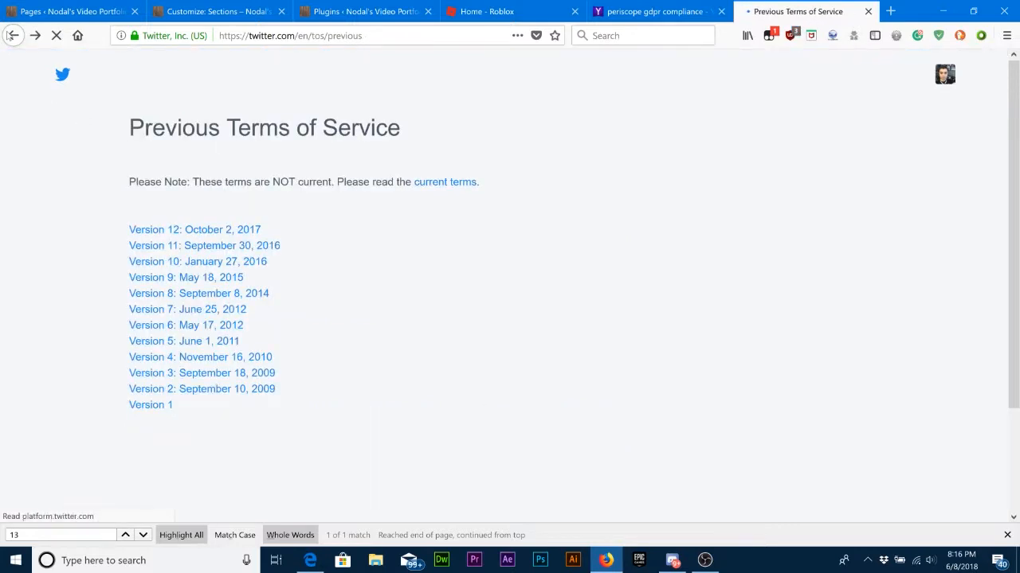
- Load the Version 9 terms from May 18, 2015 and skim through them
click(57, 35)
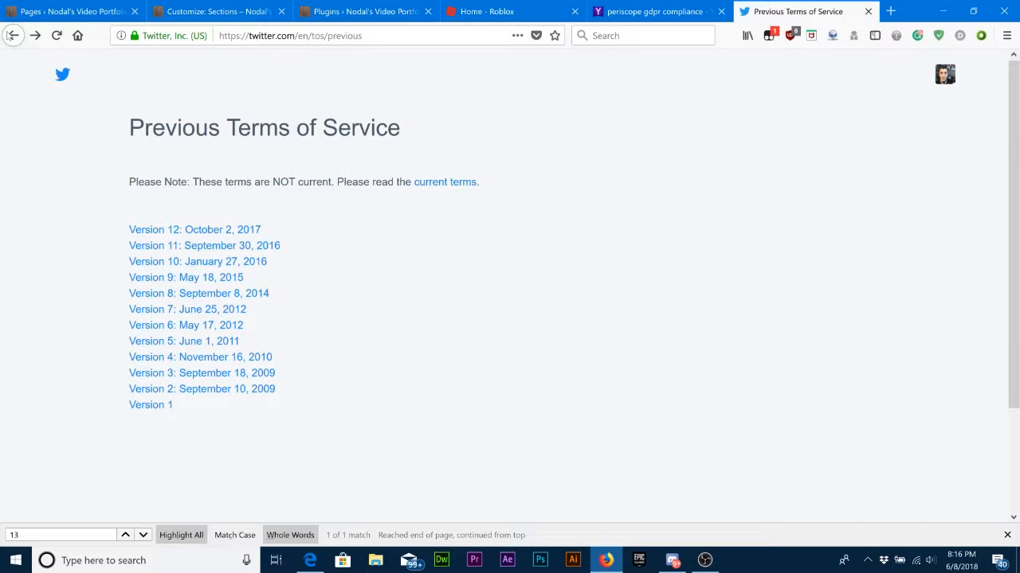
mouse_move(172, 293)
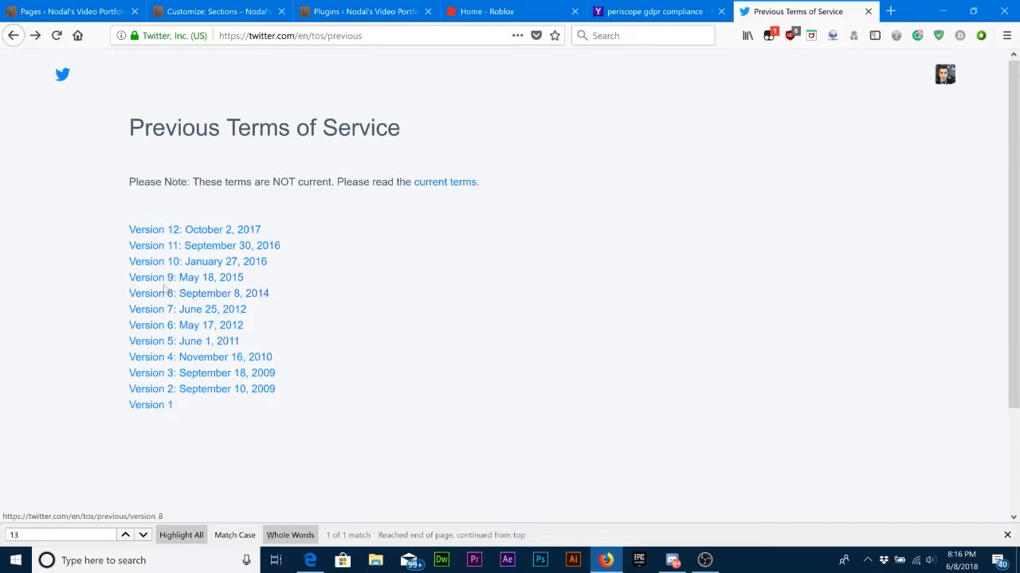
click(185, 277)
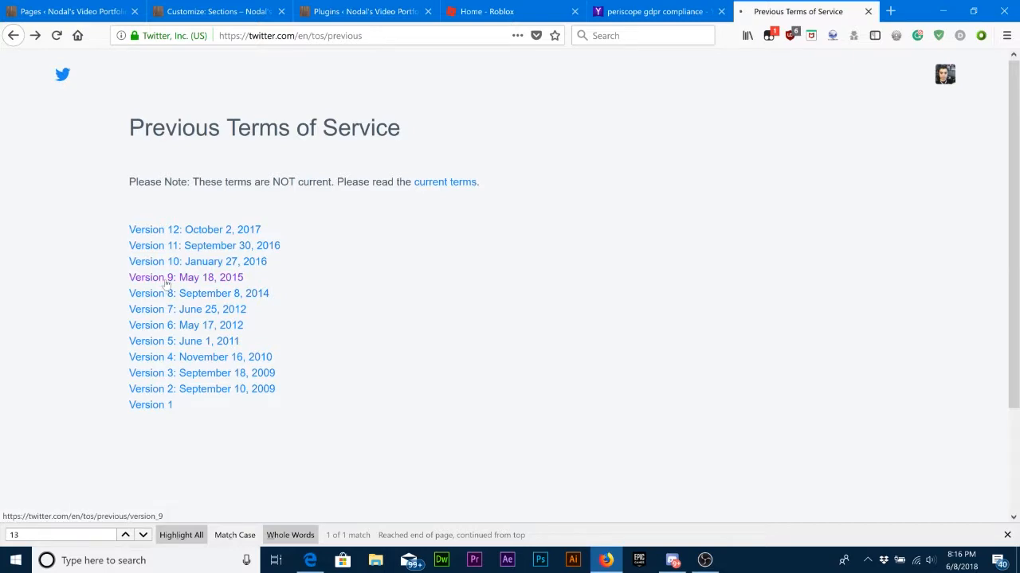
click(185, 277)
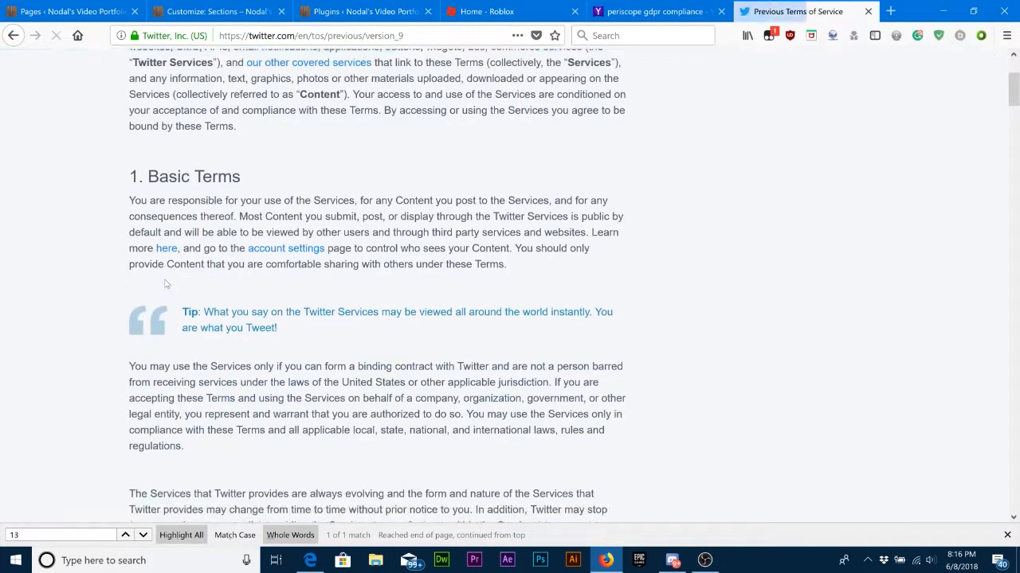
scroll(up, 3)
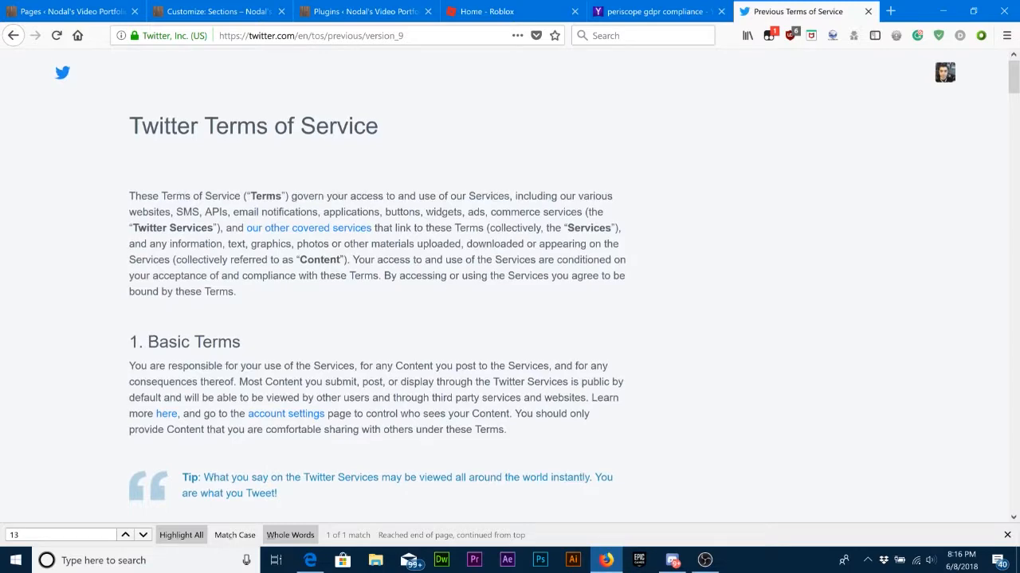
scroll(down, 3)
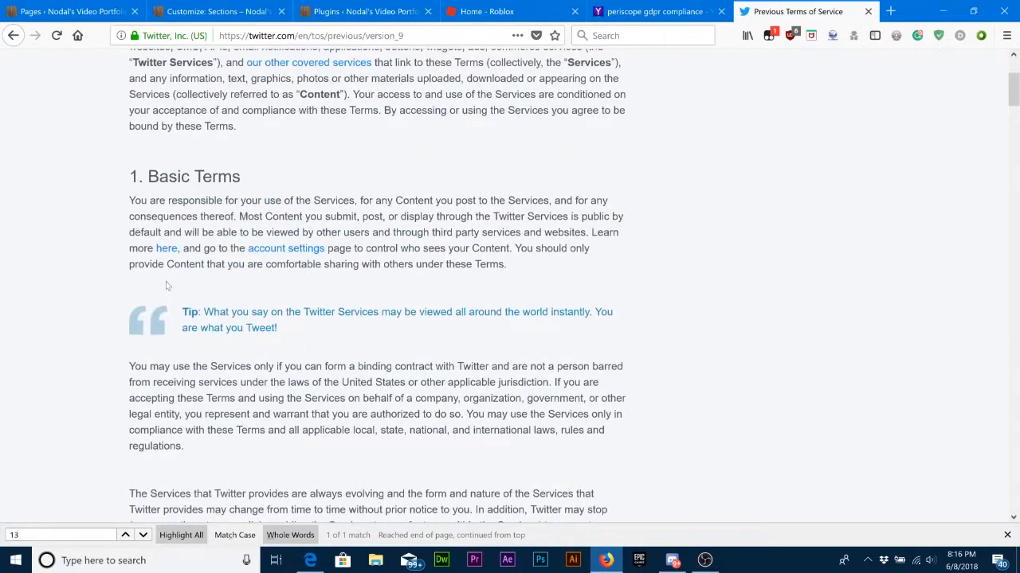
scroll(up, 3)
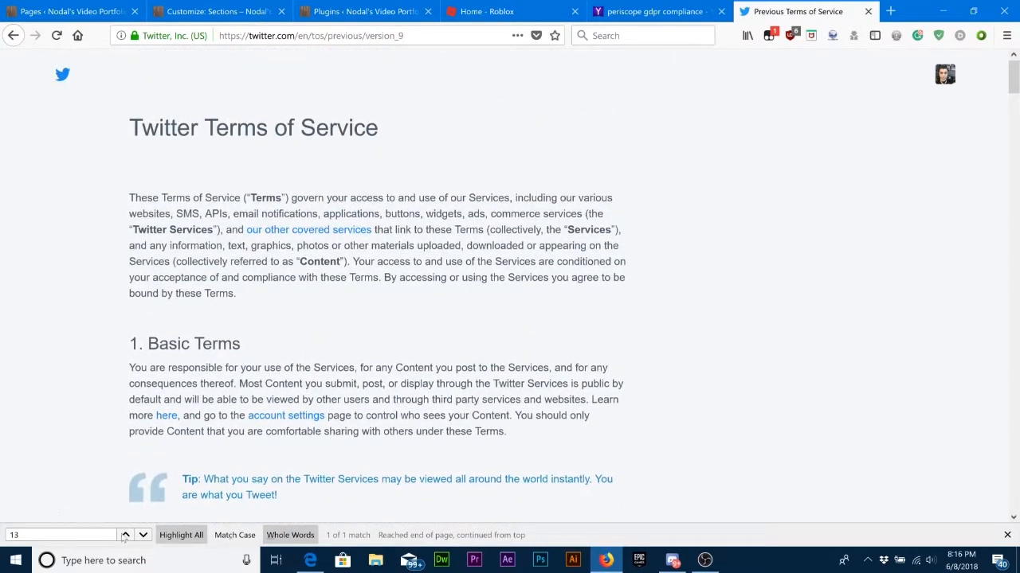
- Search Version 9 for '13' (not found) and return to the current Terms of Service
click(143, 535)
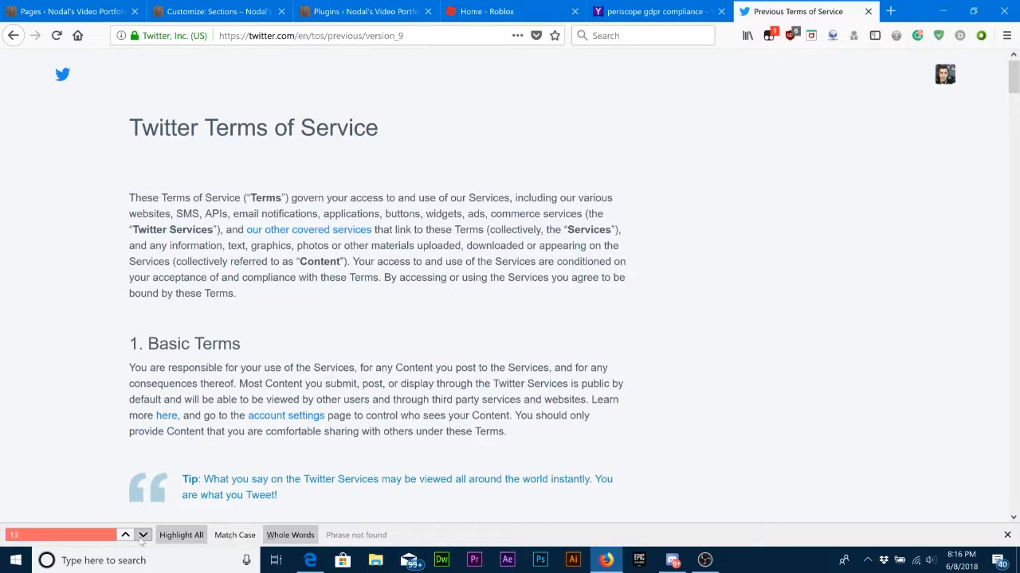
scroll(down, 3)
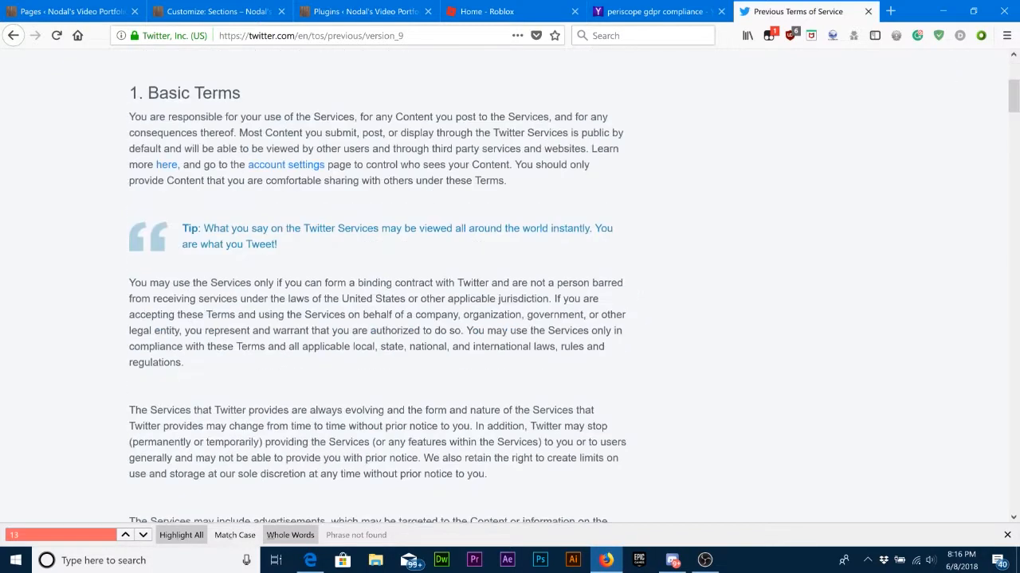
scroll(down, 3)
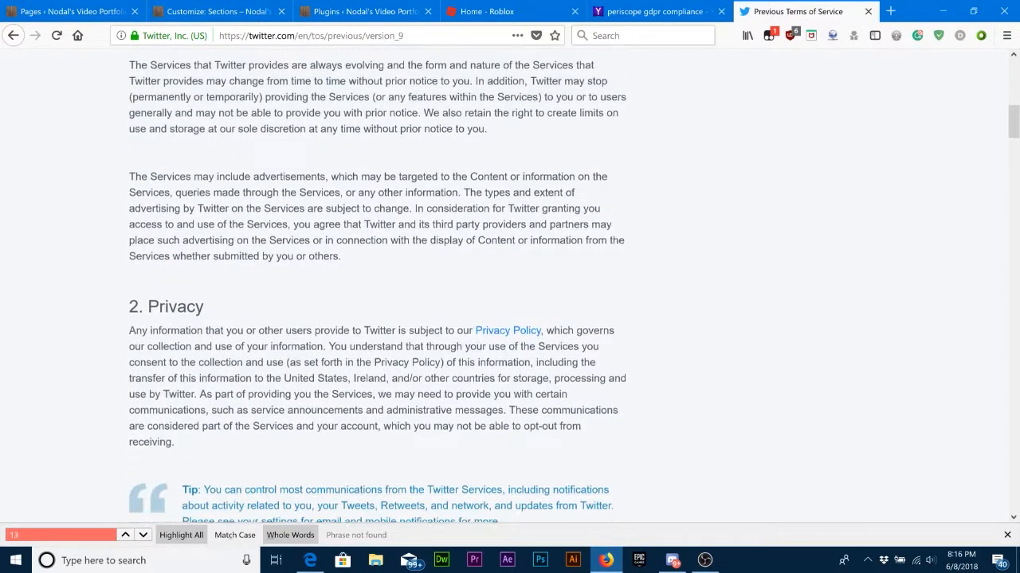
scroll(up, 3)
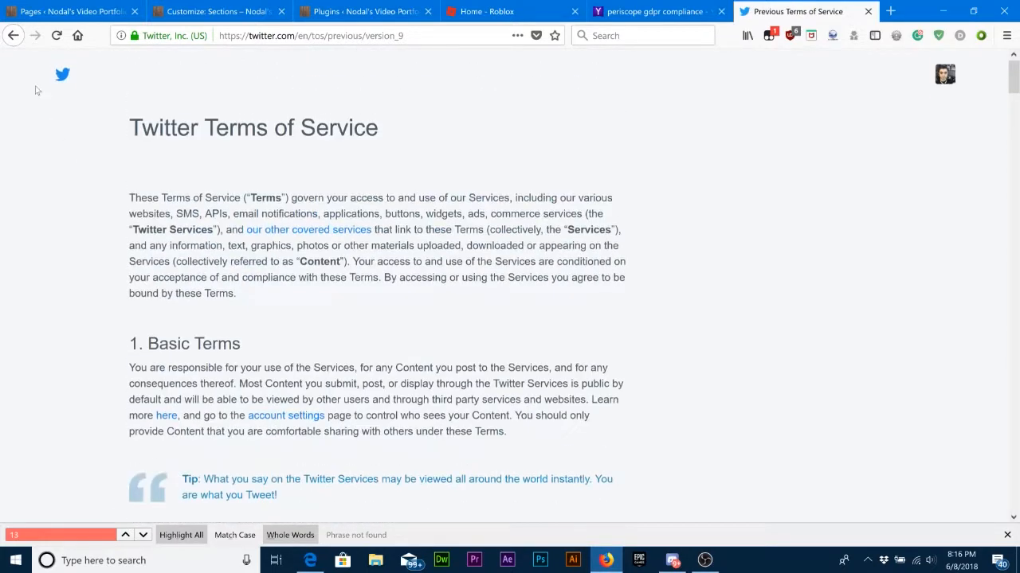
click(12, 35)
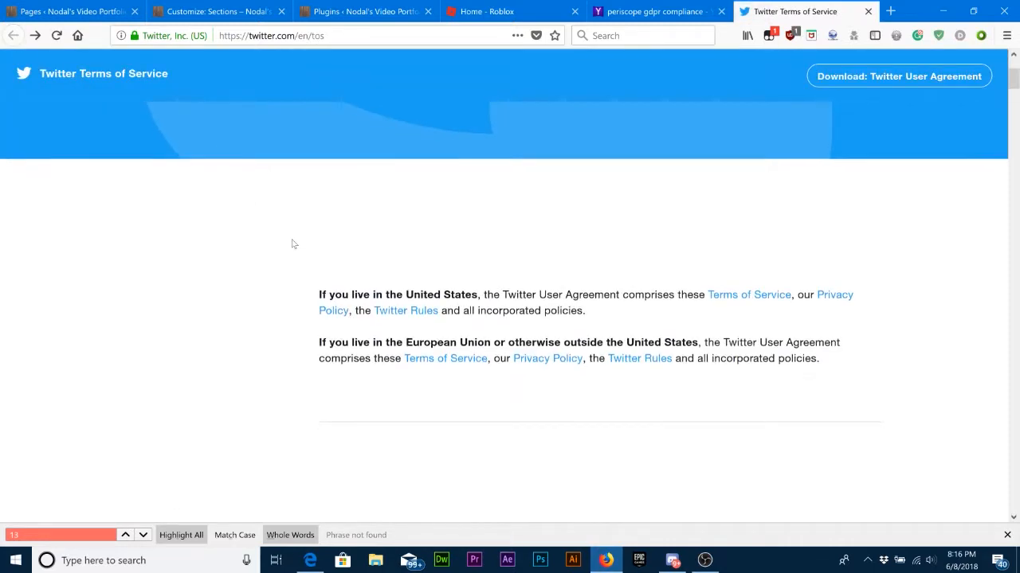
- Go to The Twitter Rules and read through the content and abuse rules to Spam and Security
scroll(down, 3)
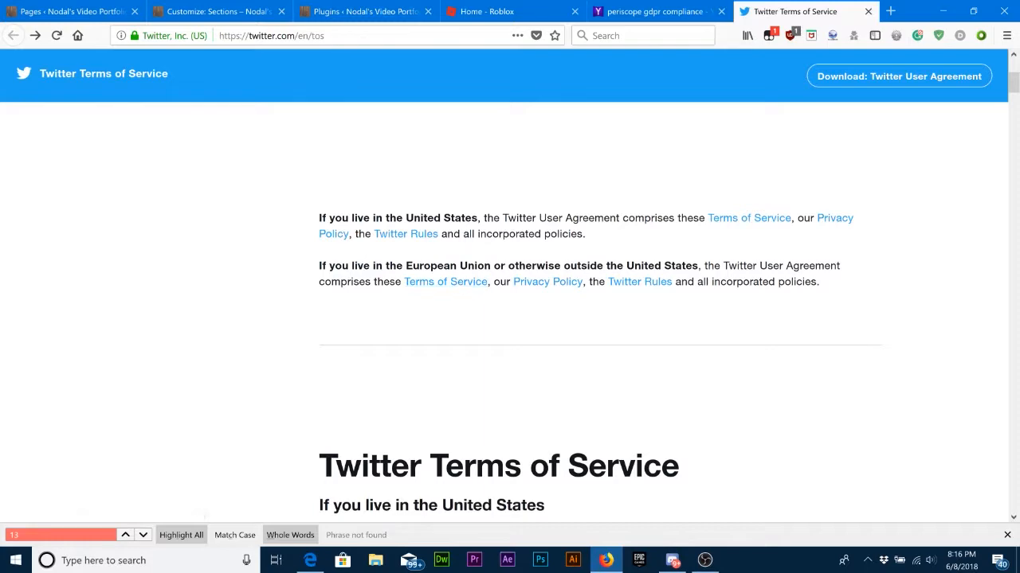
click(638, 280)
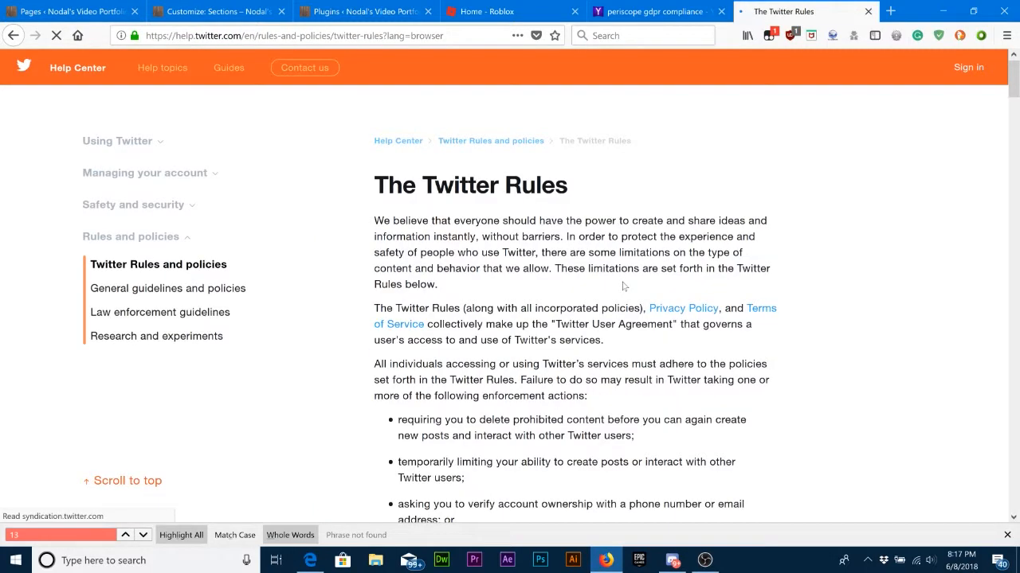
scroll(down, 3)
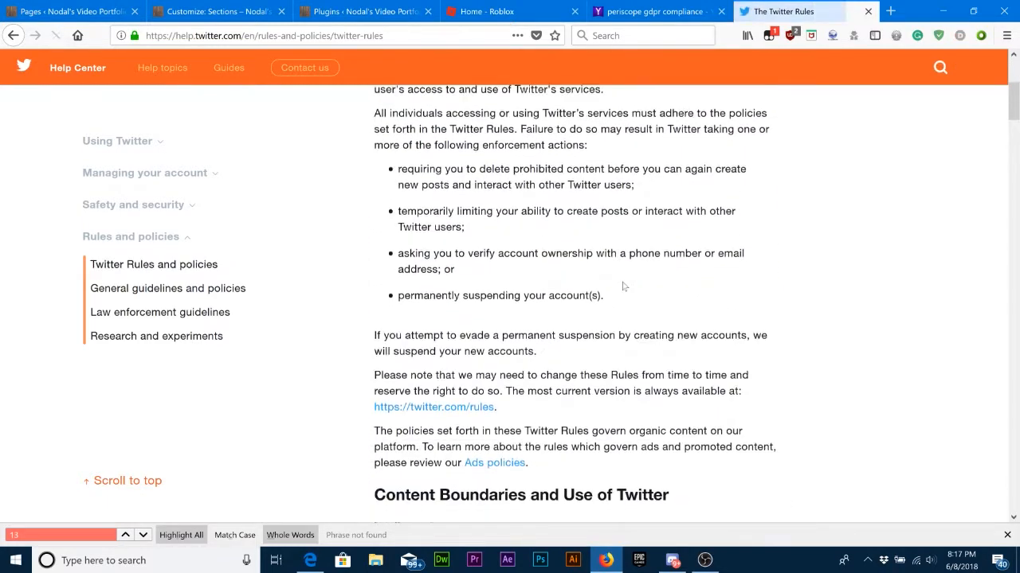
scroll(down, 3)
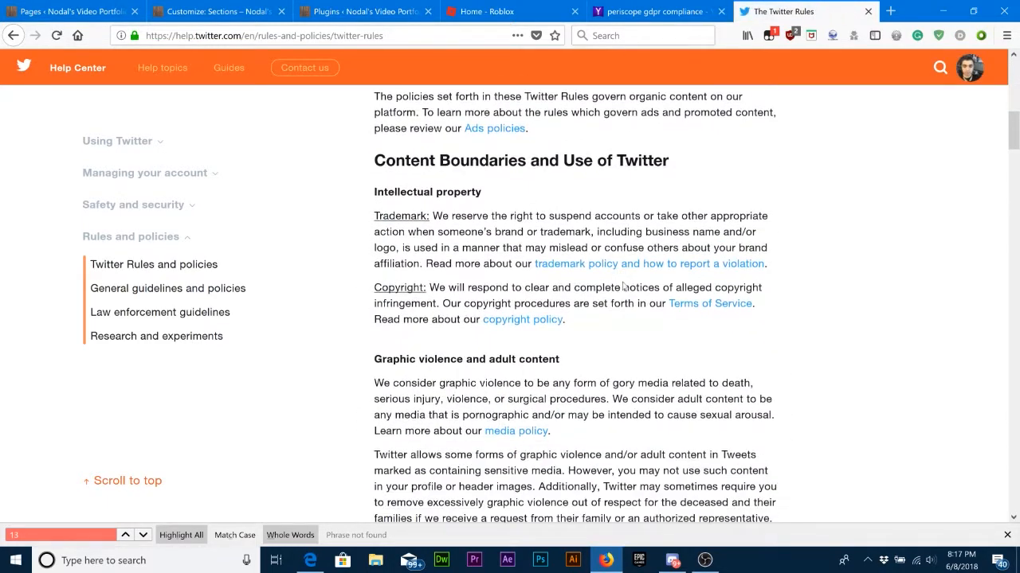
scroll(down, 3)
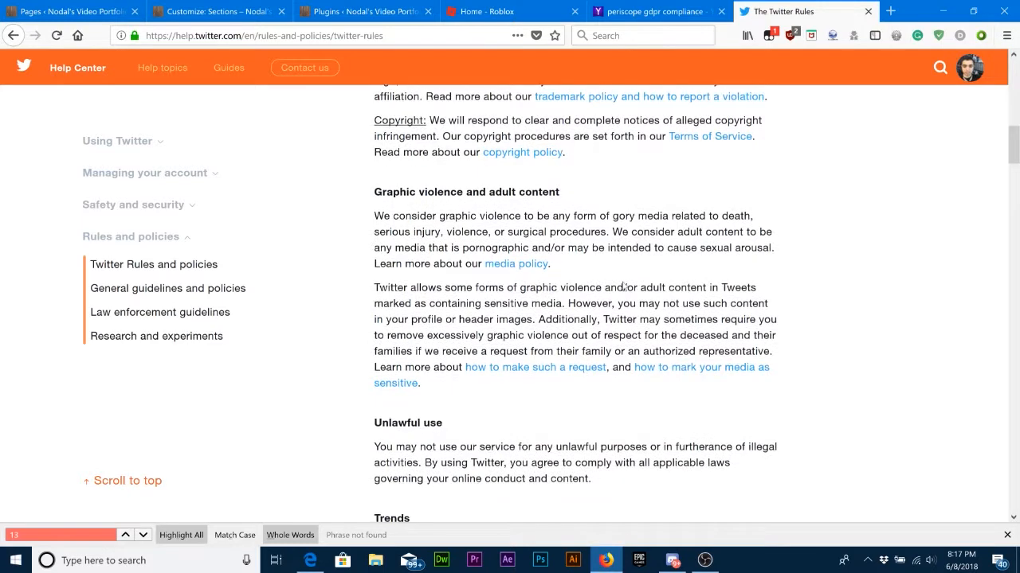
scroll(down, 3)
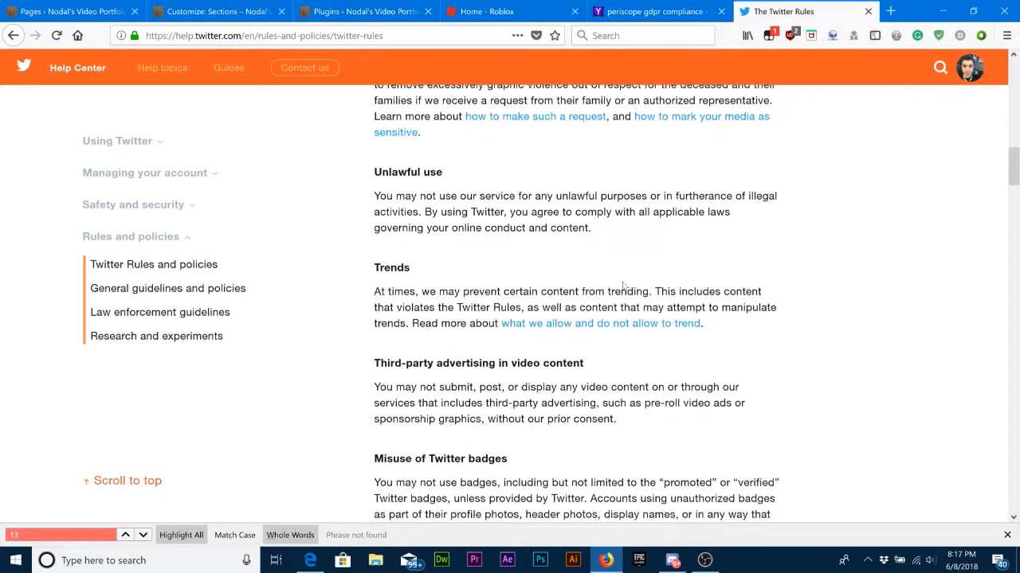
scroll(down, 3)
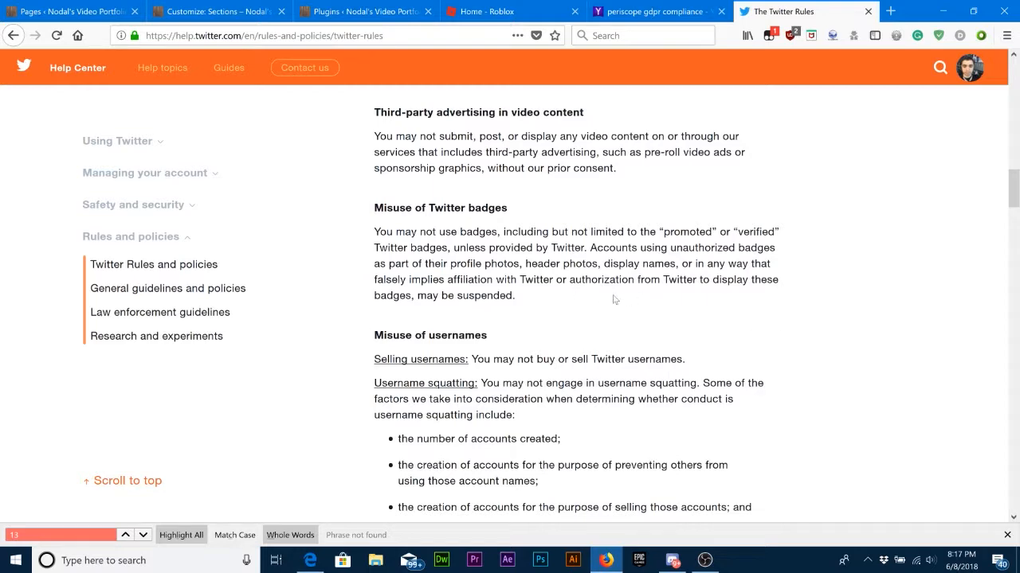
mouse_move(583, 299)
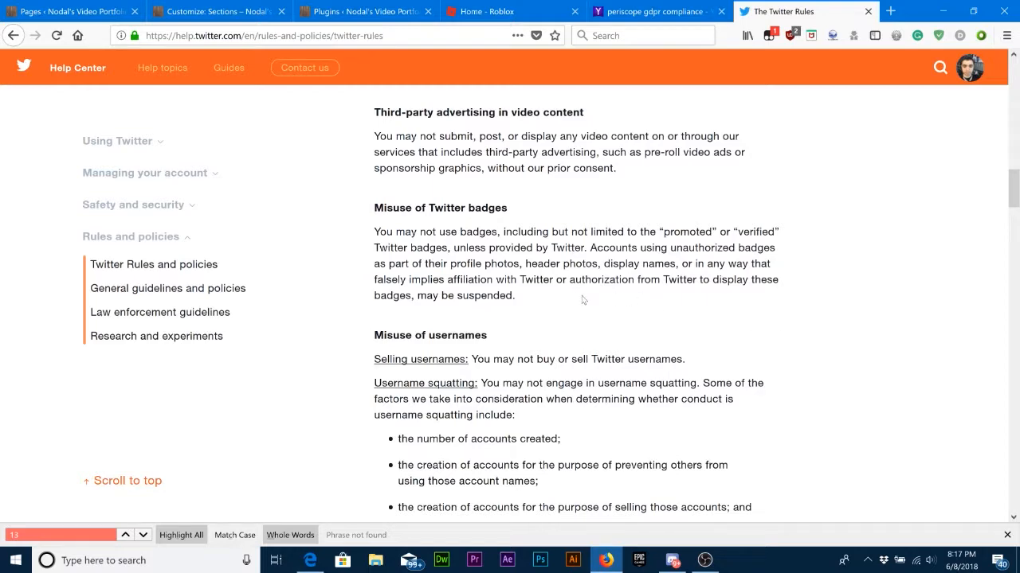
scroll(down, 3)
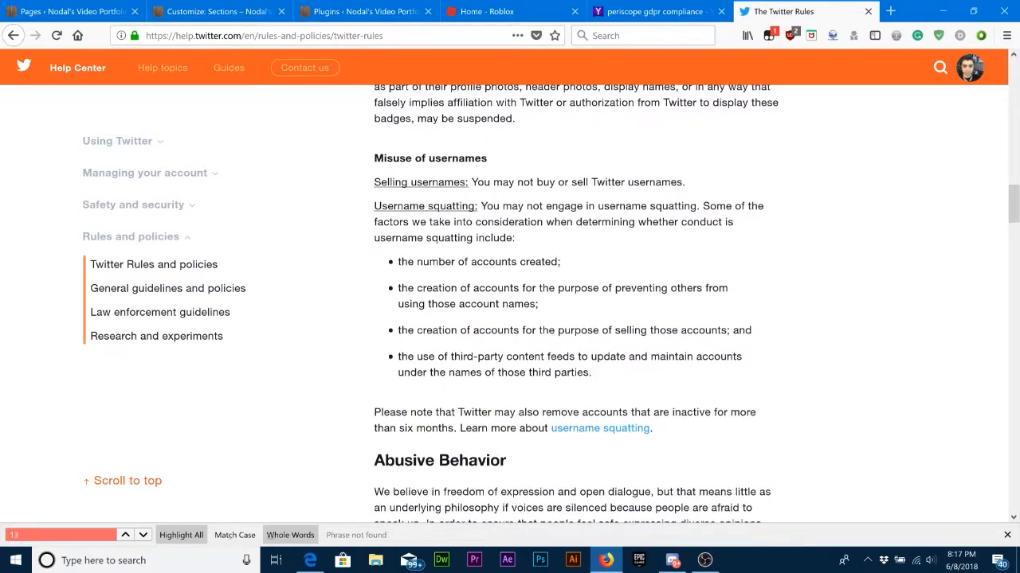
scroll(down, 3)
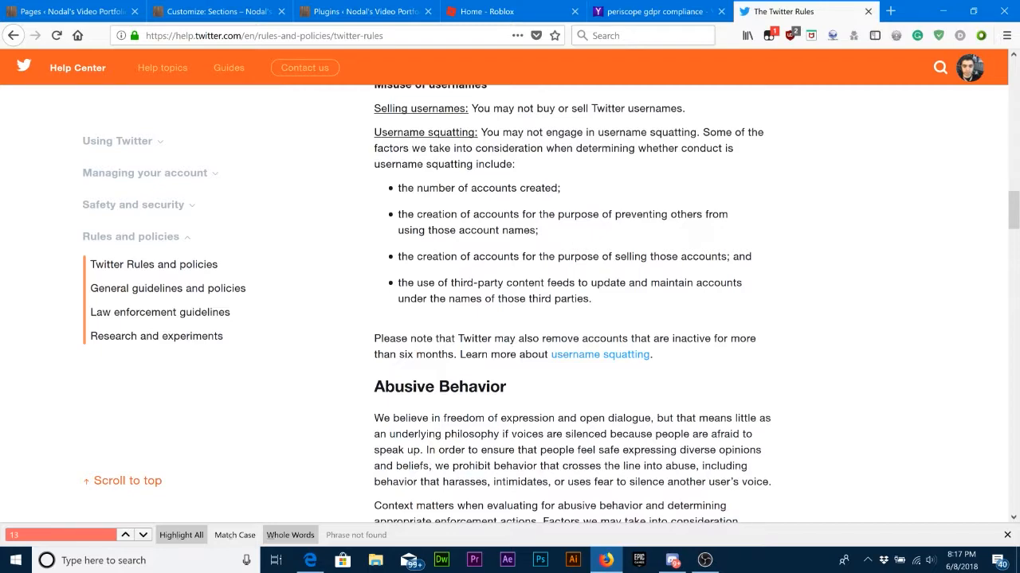
scroll(down, 3)
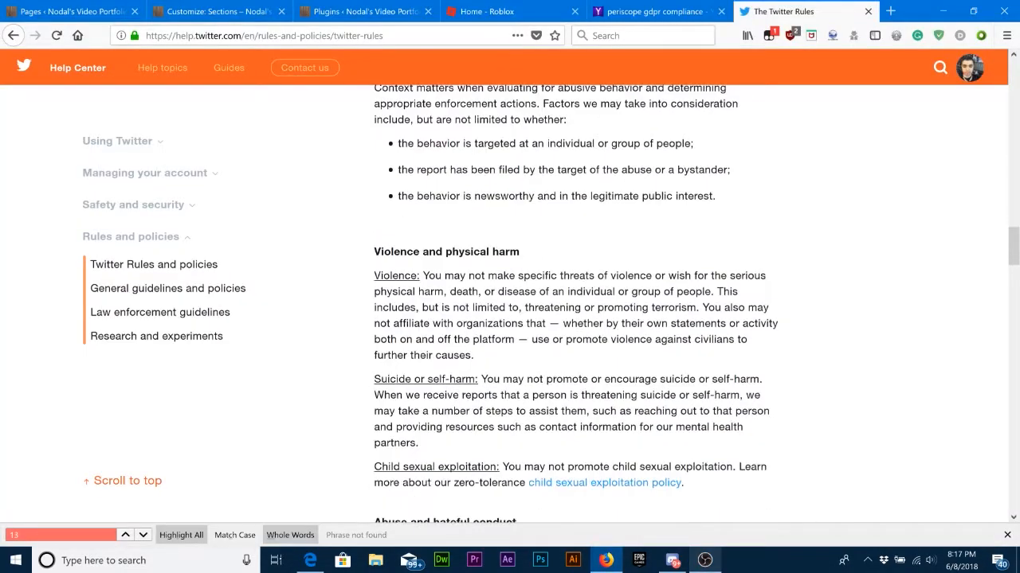
scroll(down, 3)
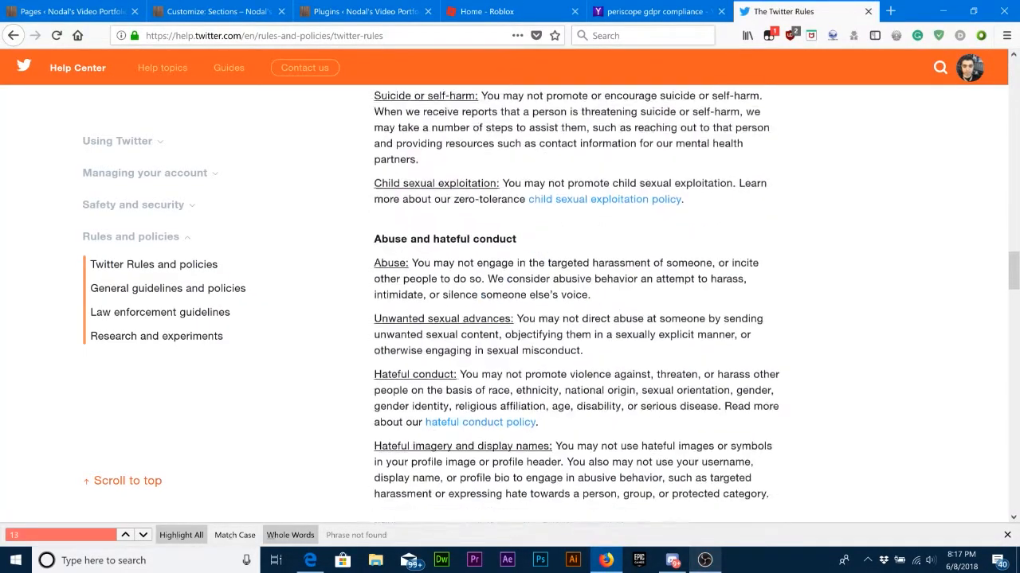
scroll(down, 3)
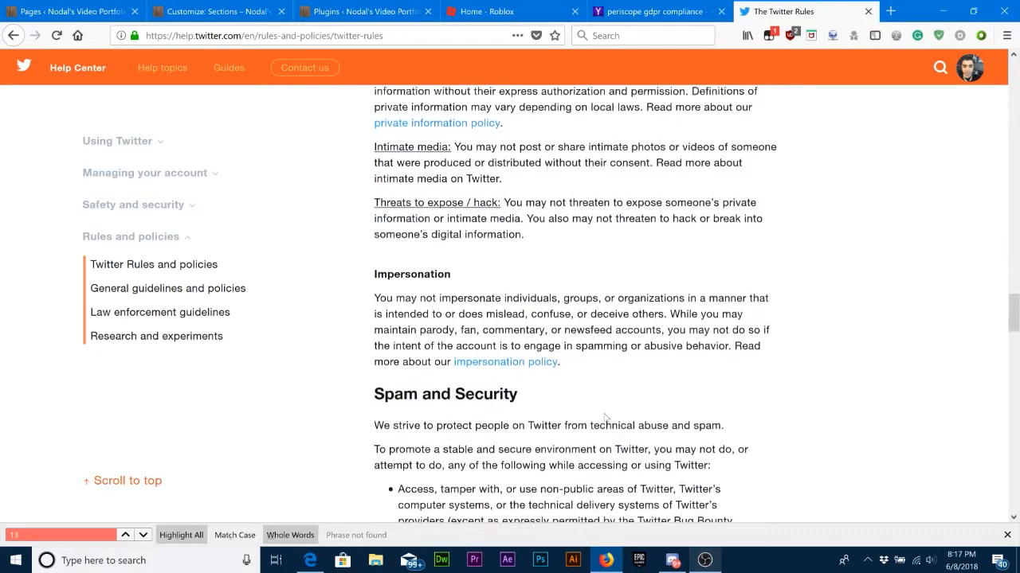
scroll(down, 3)
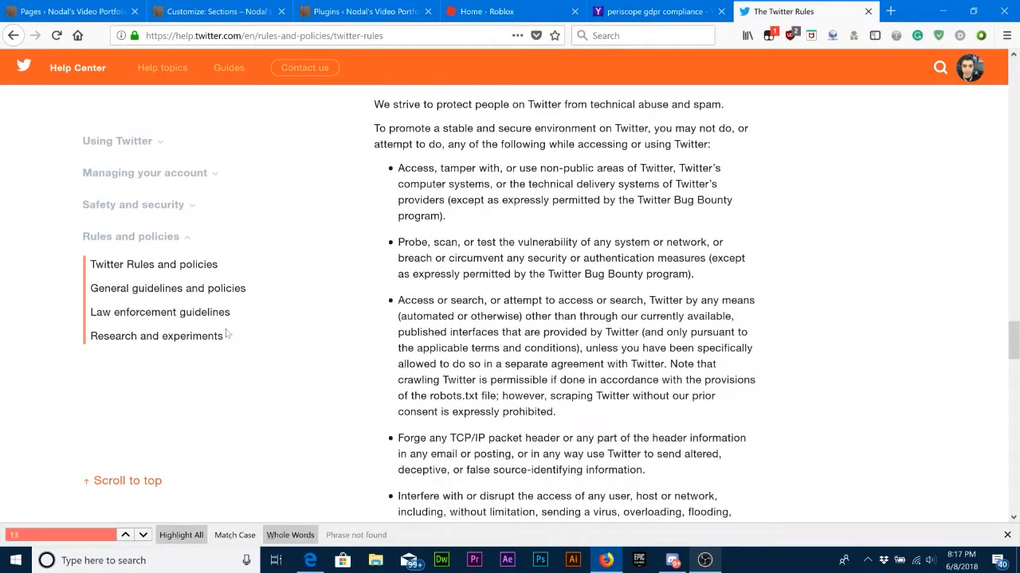
- Visit the research and law enforcement policies, then return to Twitter's Terms of Service
click(159, 310)
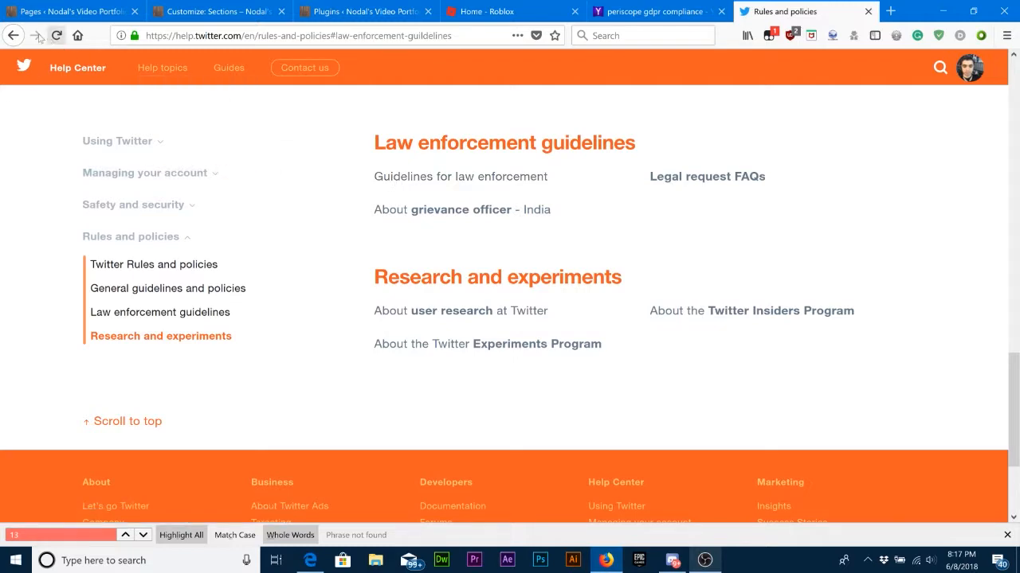
click(152, 265)
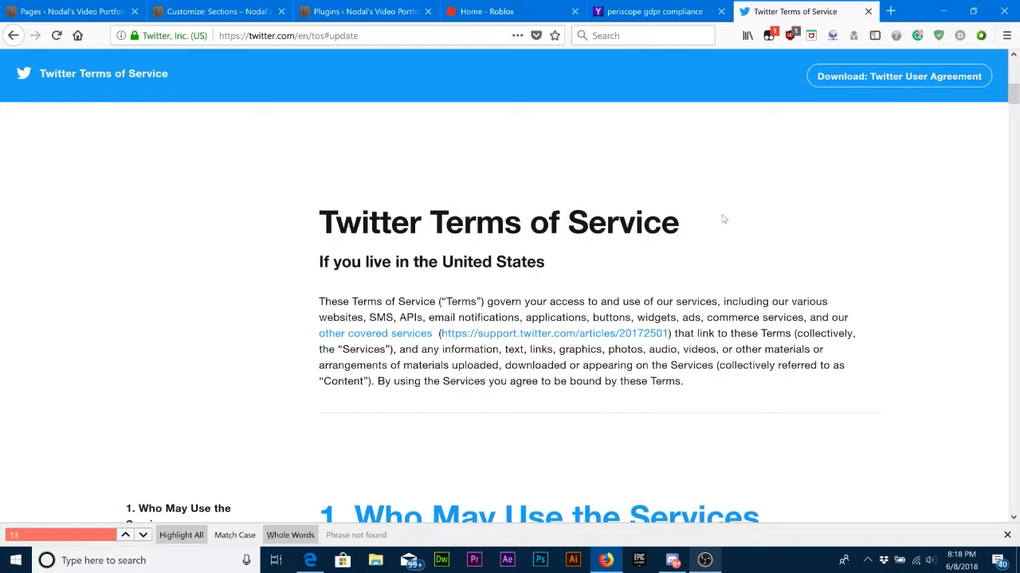
- Scroll the Terms of Service to section 1, Who May Use the Services
scroll(down, 3)
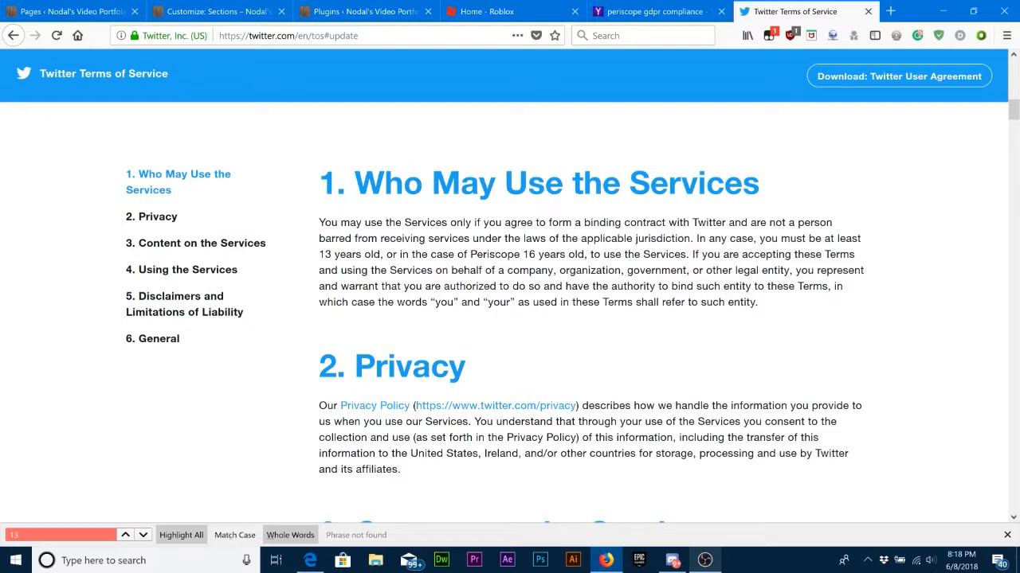
click(653, 11)
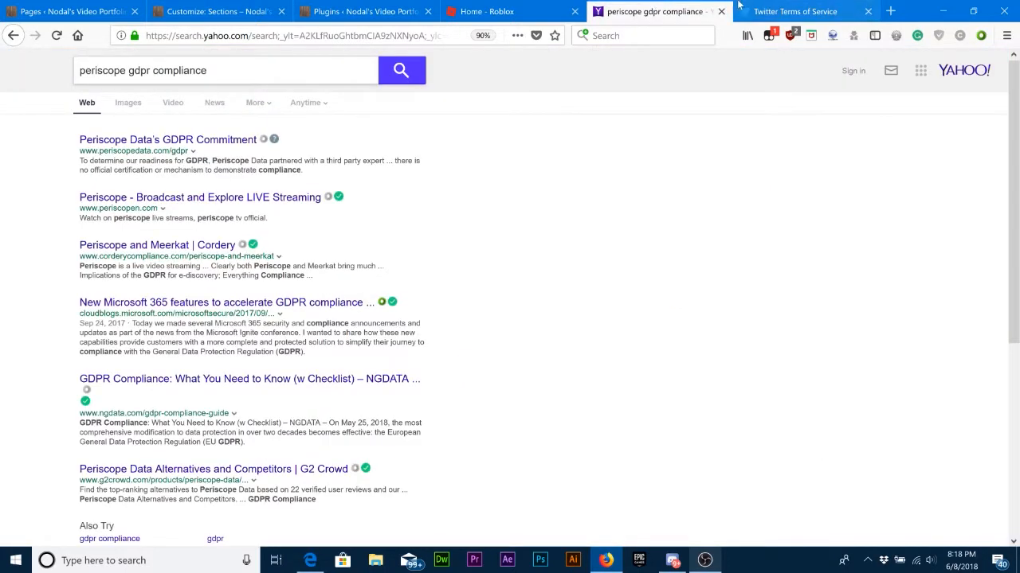
click(797, 11)
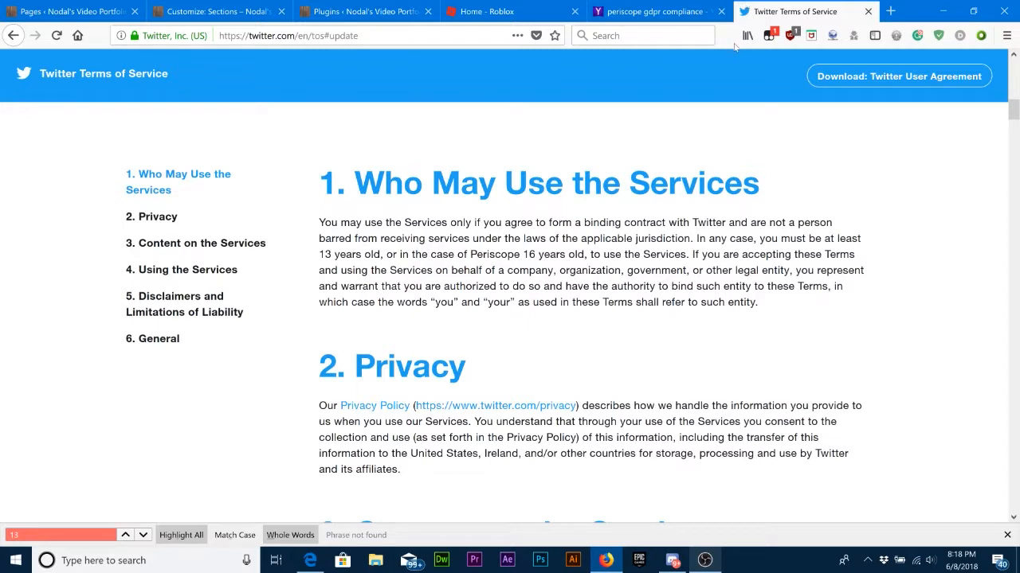
mouse_move(735, 56)
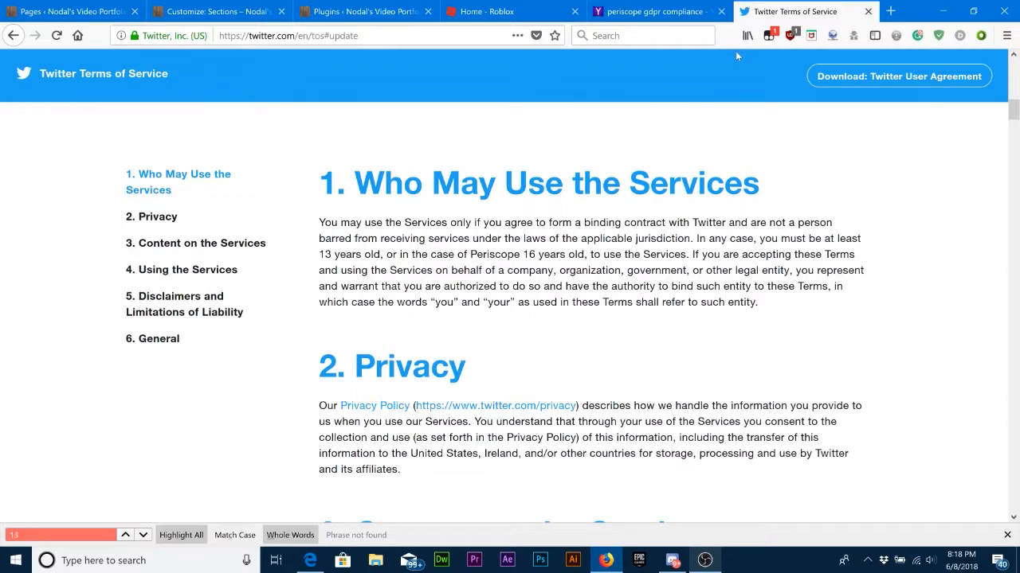
mouse_move(732, 82)
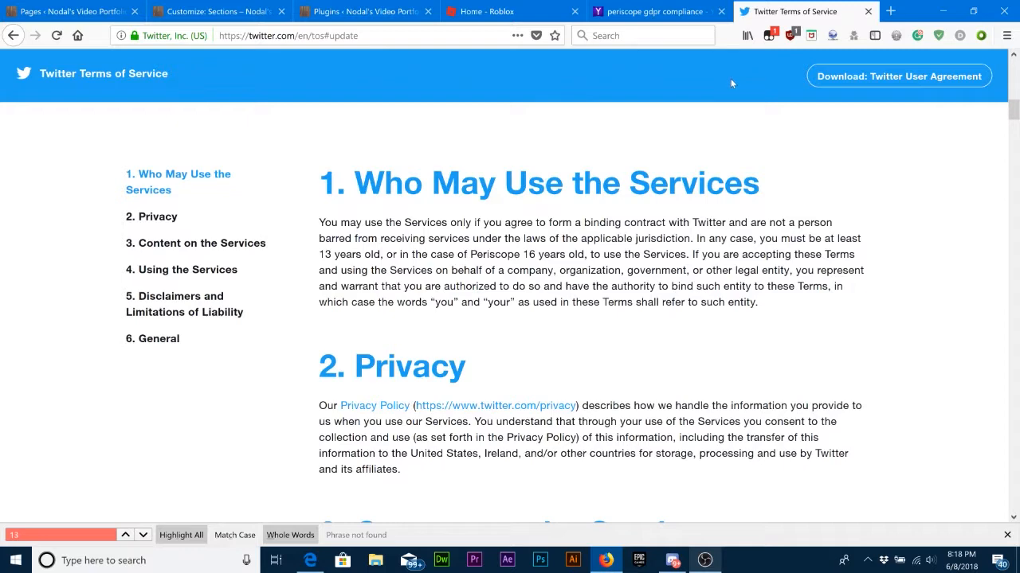
scroll(down, 3)
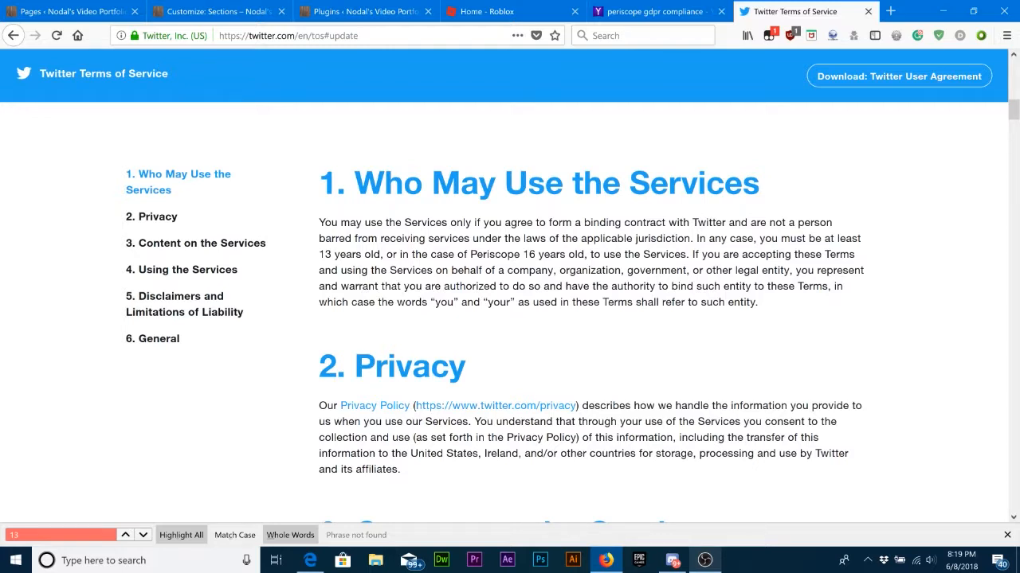
mouse_move(551, 267)
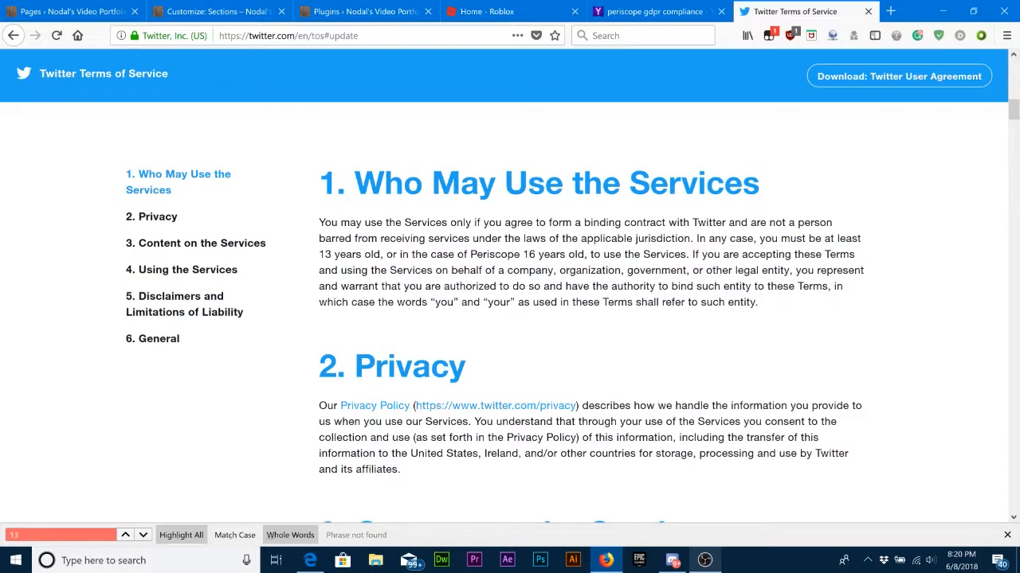
- Open a new blank tab beside the Twitter Terms of Service tab
scroll(down, 3)
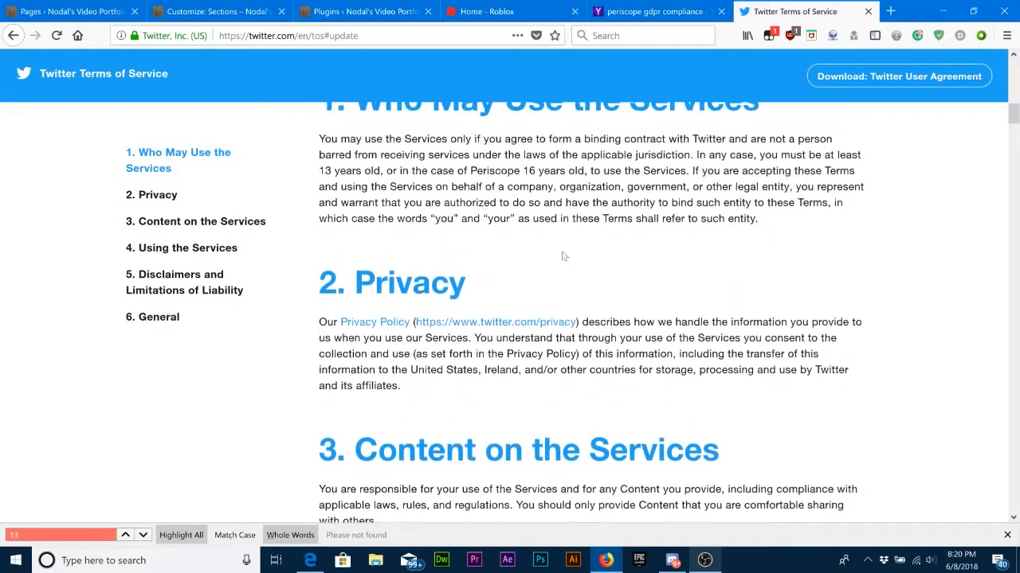
scroll(up, 3)
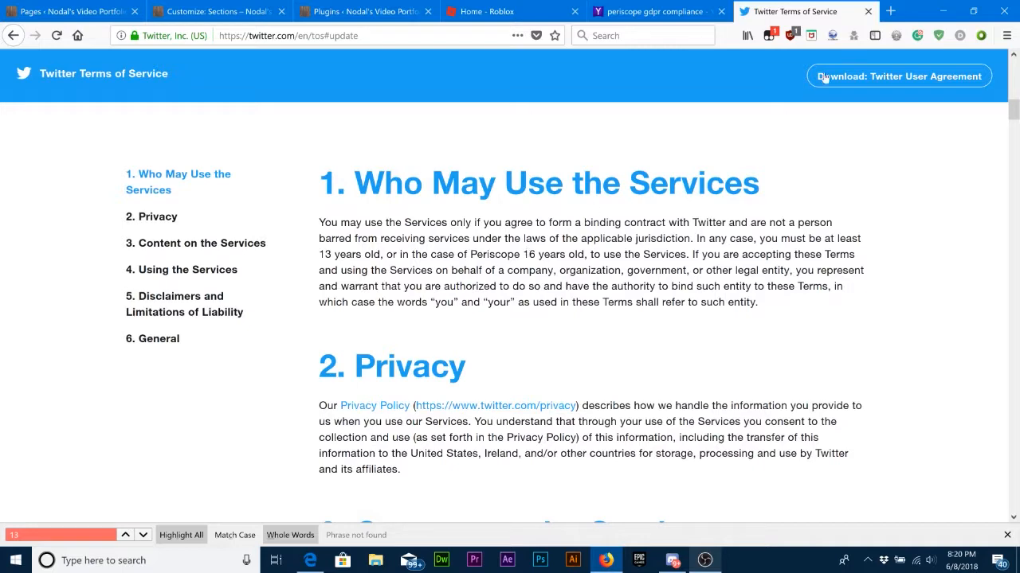
click(891, 12)
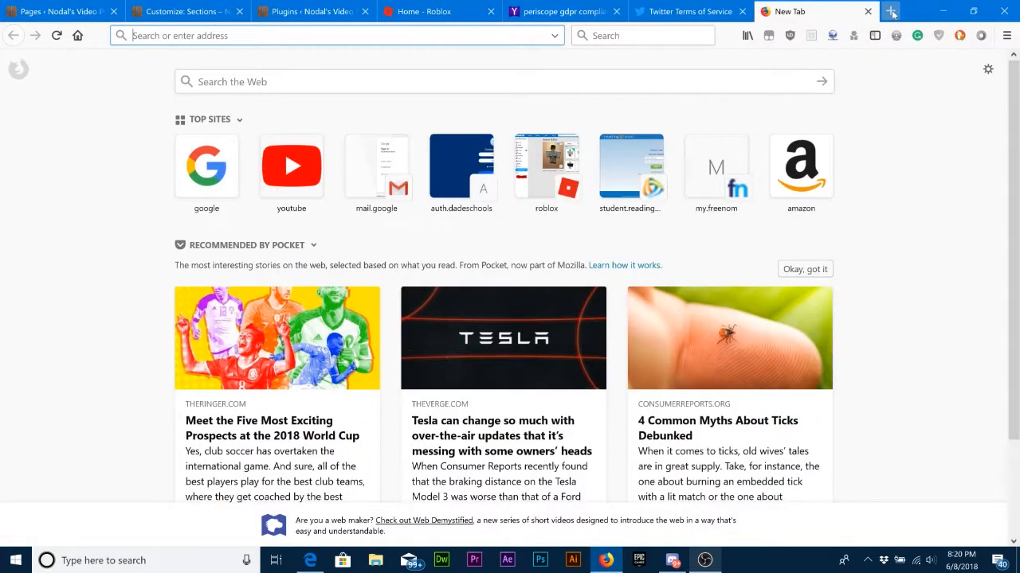
- Search DuckDuckGo for 'gdpr' from the address bar suggestion
text(gd)
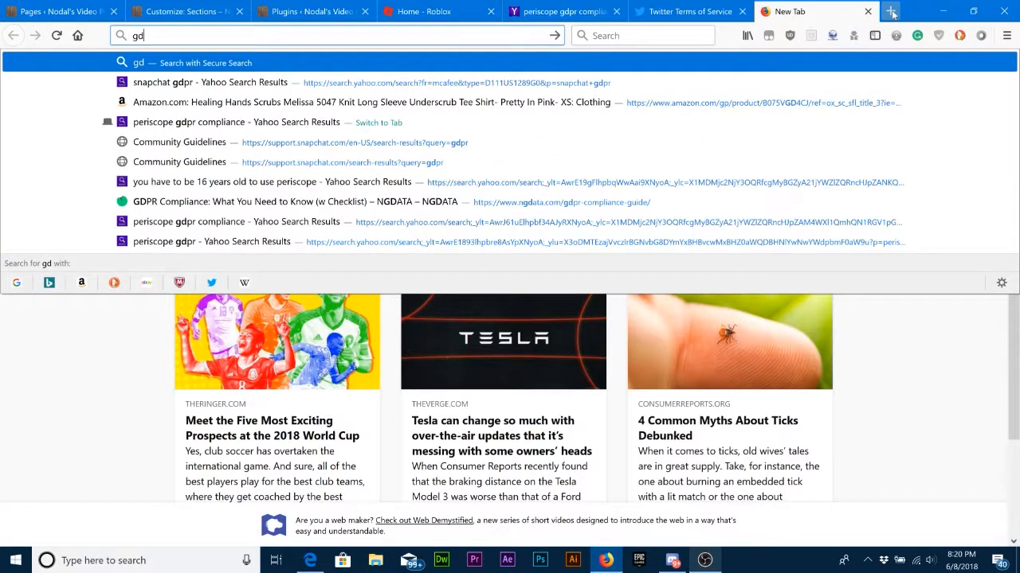
click(959, 35)
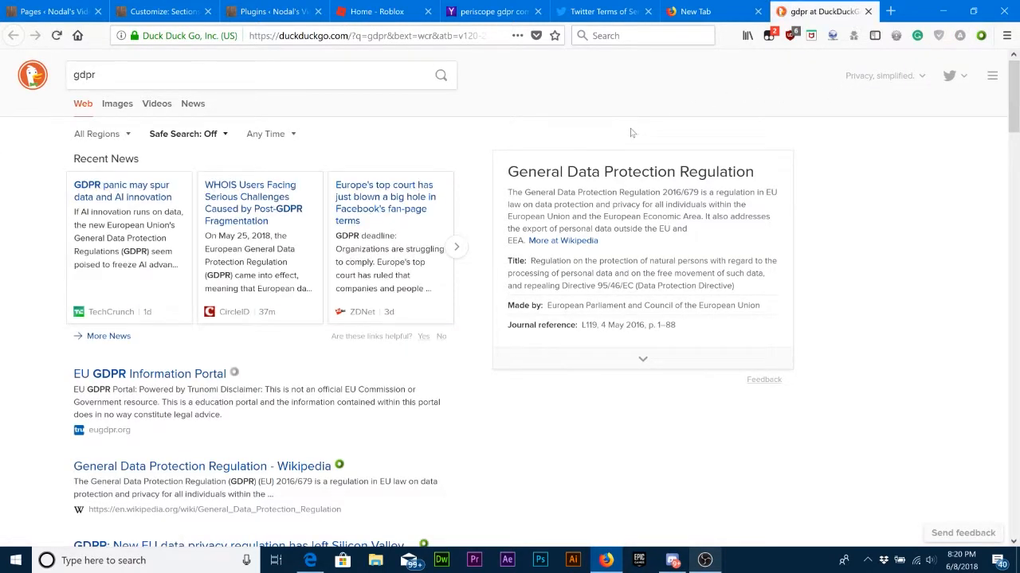
mouse_move(659, 150)
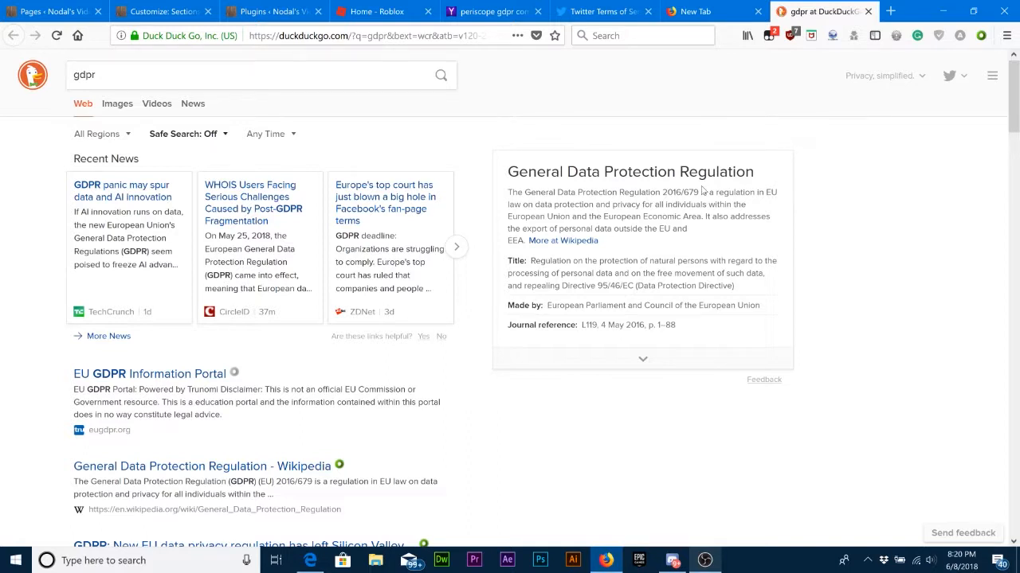
mouse_move(748, 65)
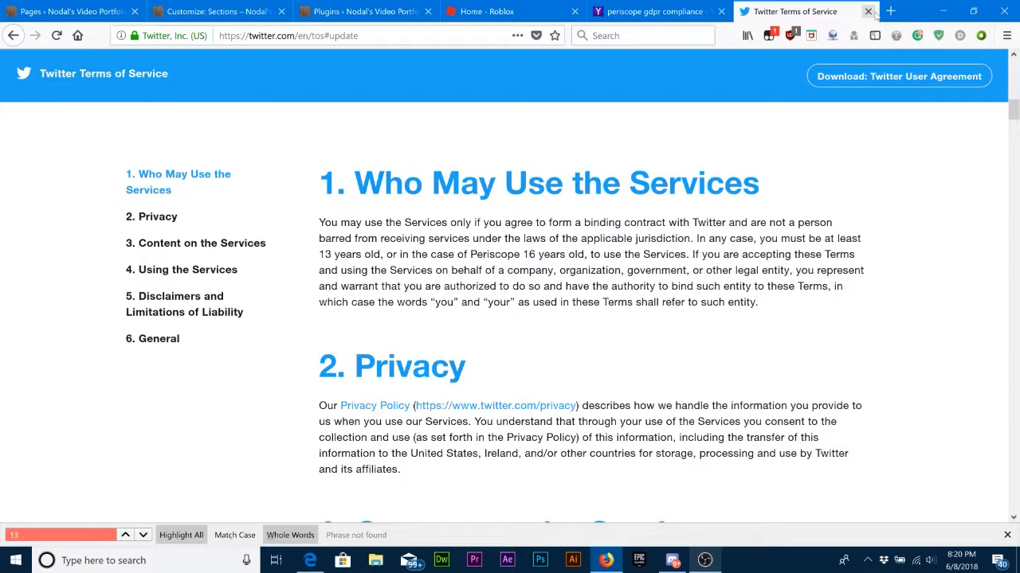
mouse_move(863, 118)
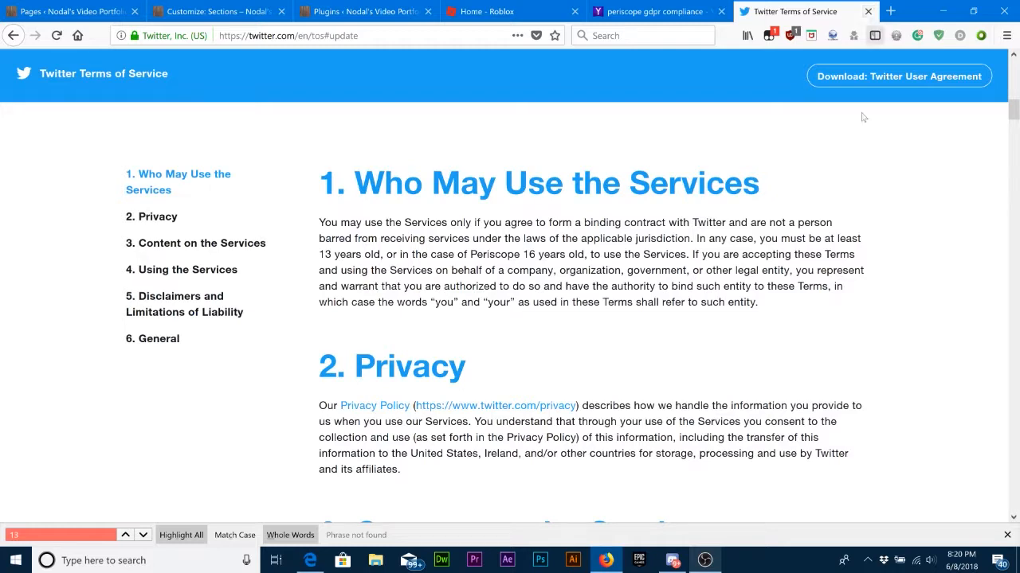